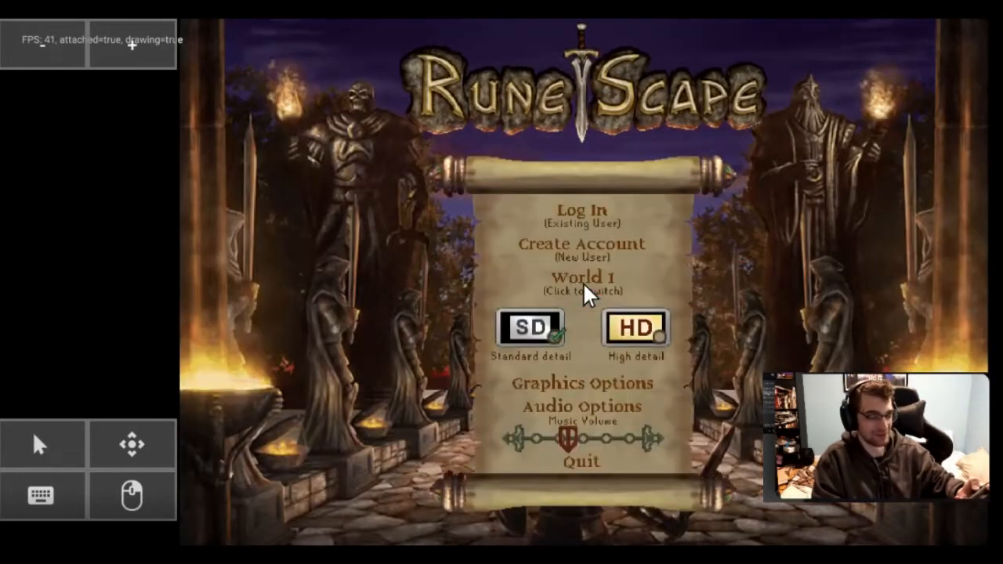
Step: Log in to World 1 with the saved credentials and enter the game world
left_click(580, 216)
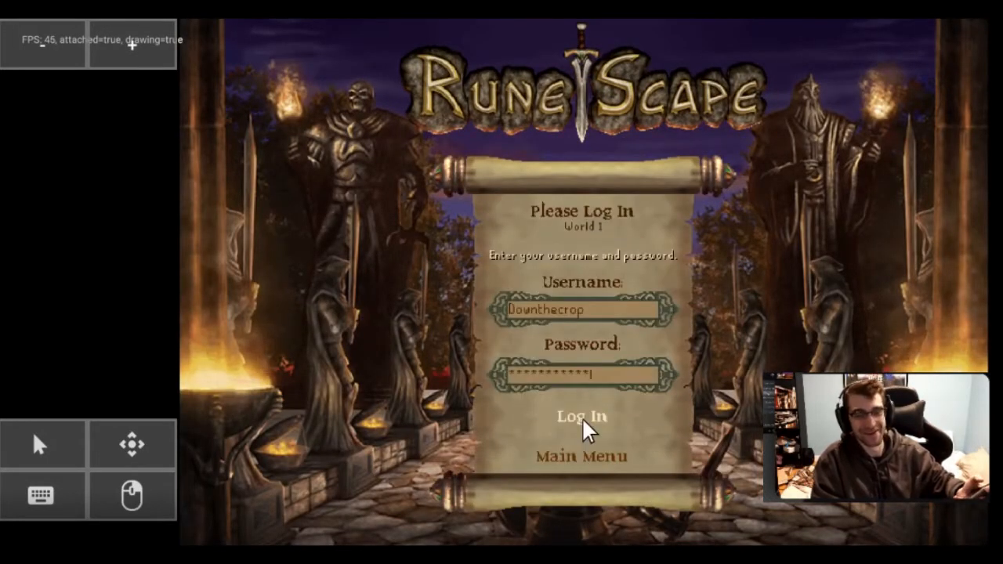
left_click(580, 416)
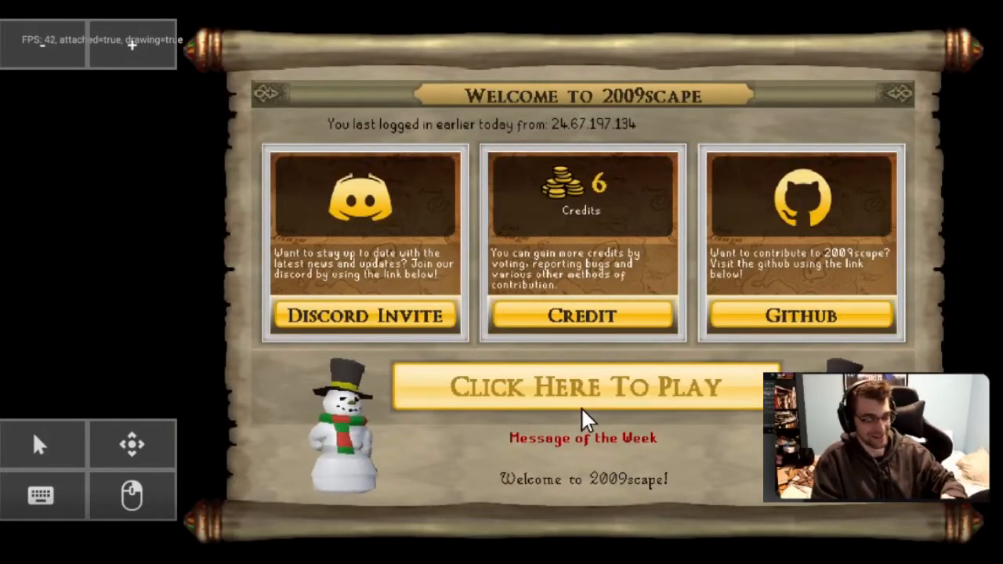
left_click(582, 387)
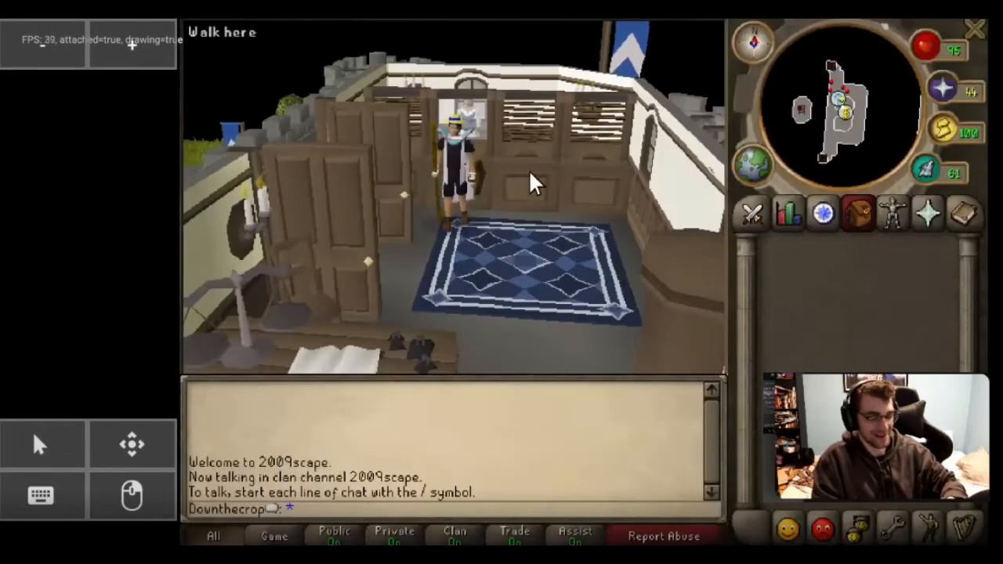
mouse_move(502, 160)
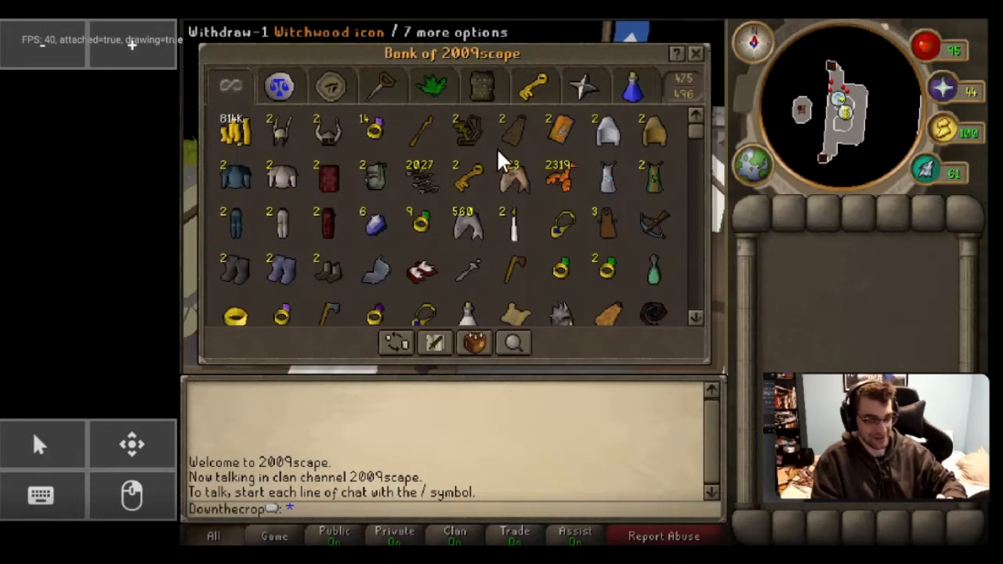
Step: Close the bank, then play the Al Kharid music track from the Music tab
left_click(693, 52)
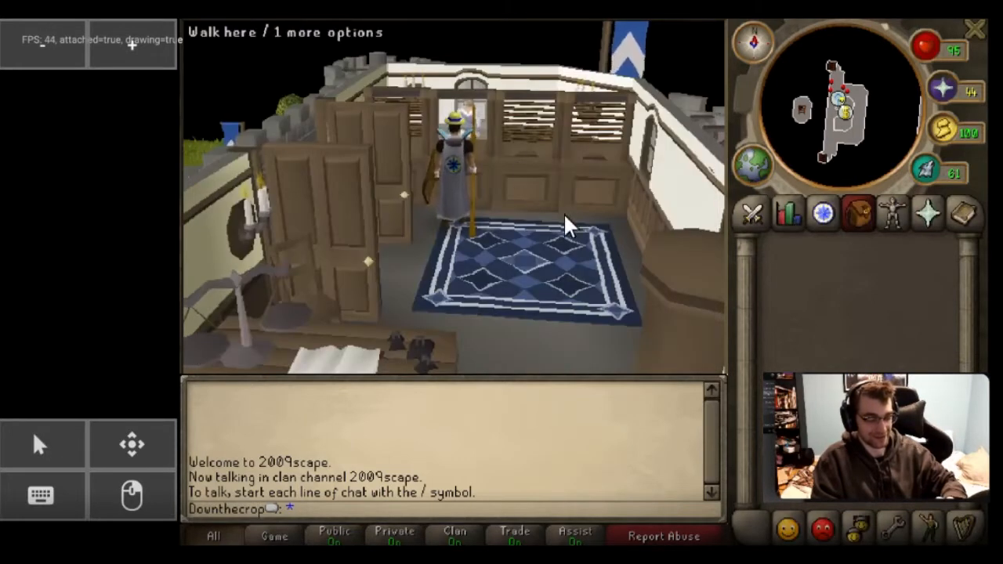
mouse_move(471, 165)
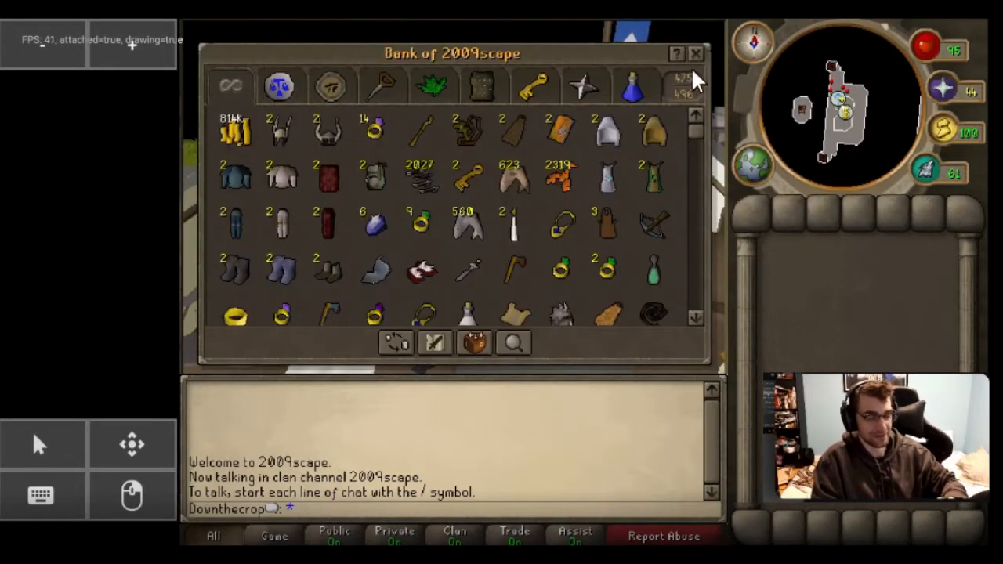
left_click(695, 54)
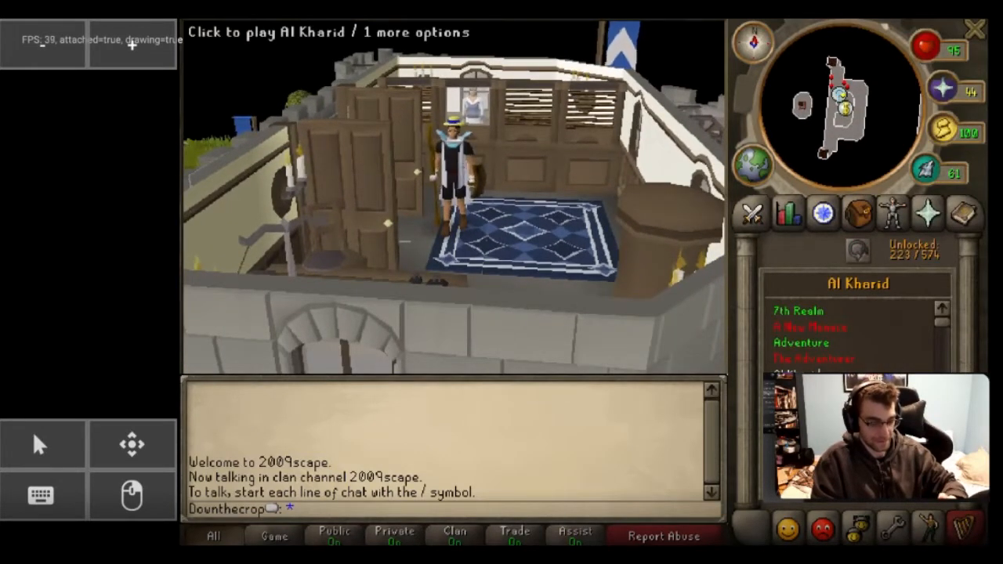
left_click(963, 214)
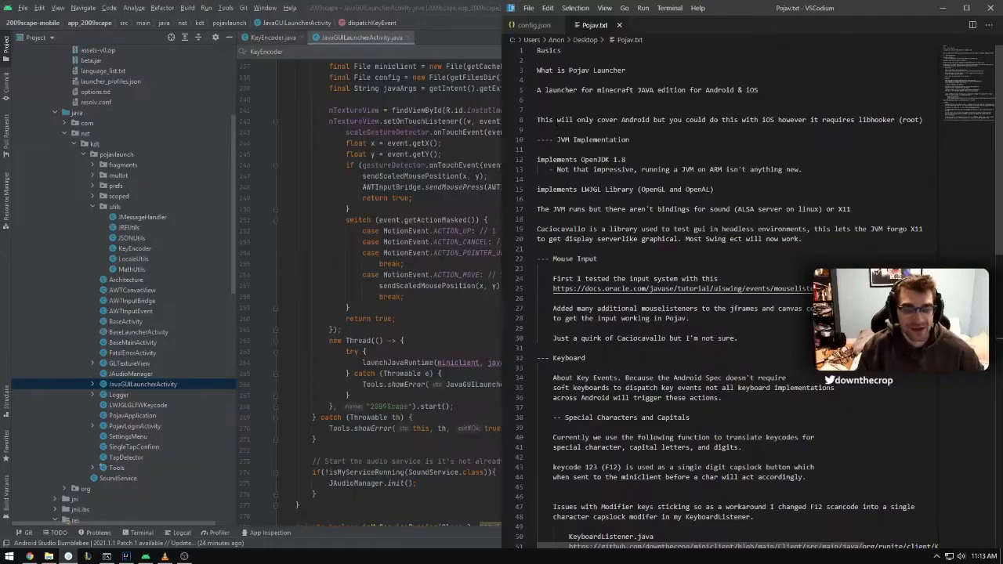
double_click(634, 120)
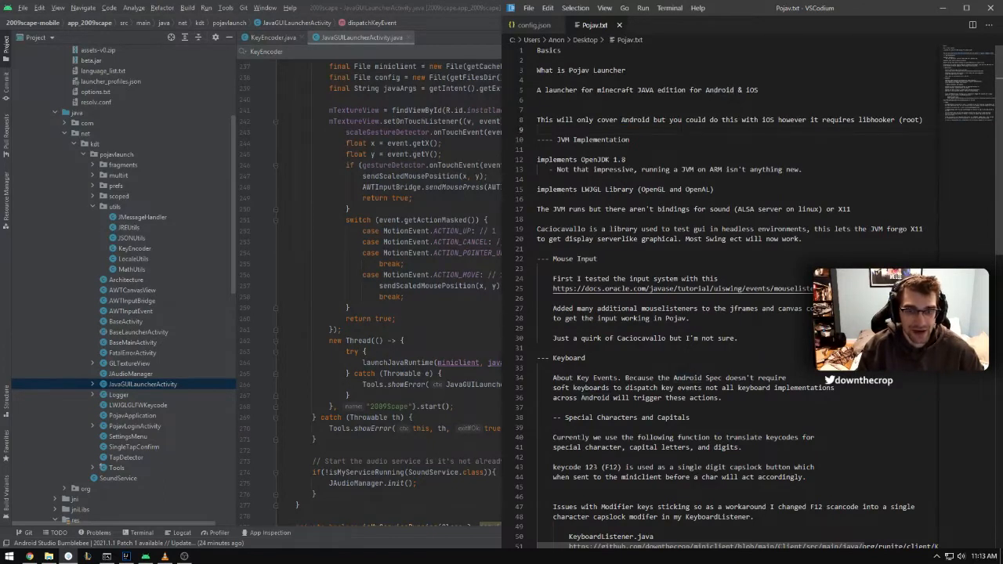
double_click(767, 120)
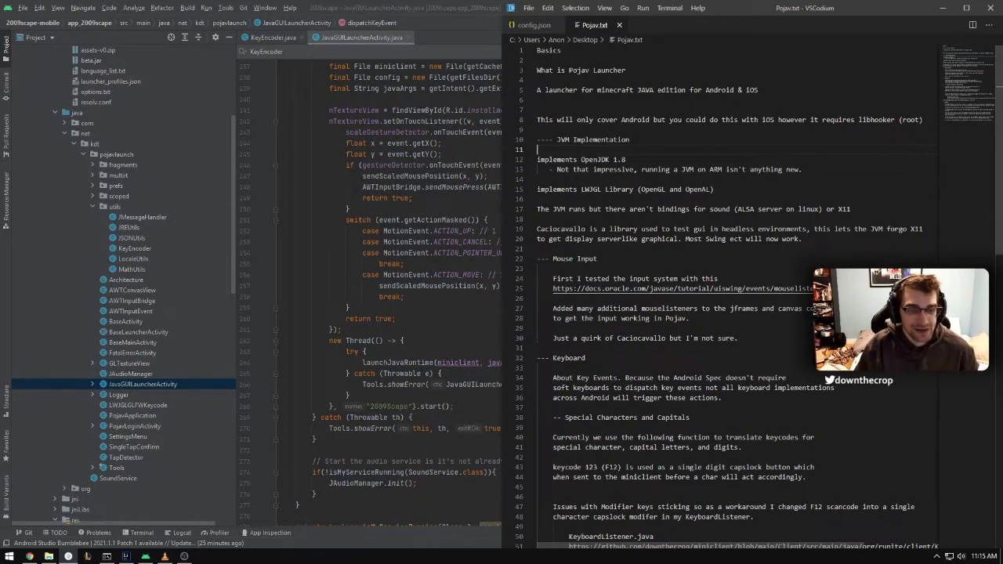
triple_click(674, 169)
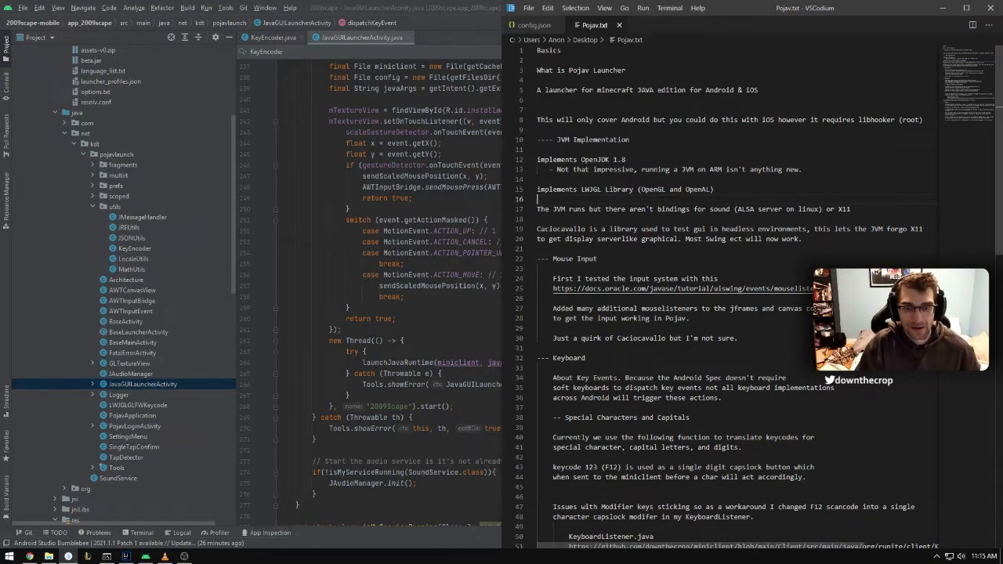
Step: Open the docs.oracle.com mouselistener tutorial from the Pojav.txt Mouse Input notes in Chrome
double_click(560, 228)
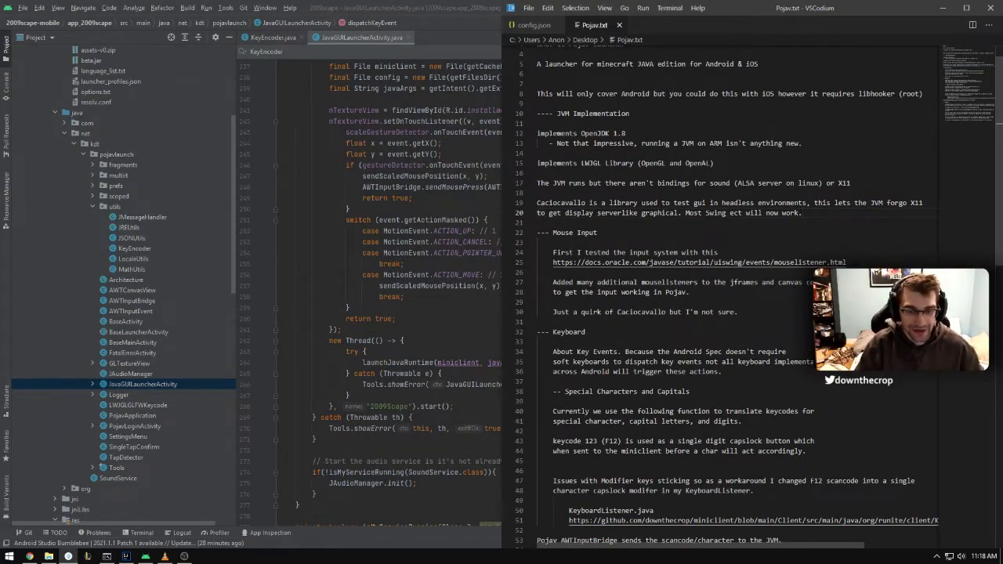
key("alt+tab")
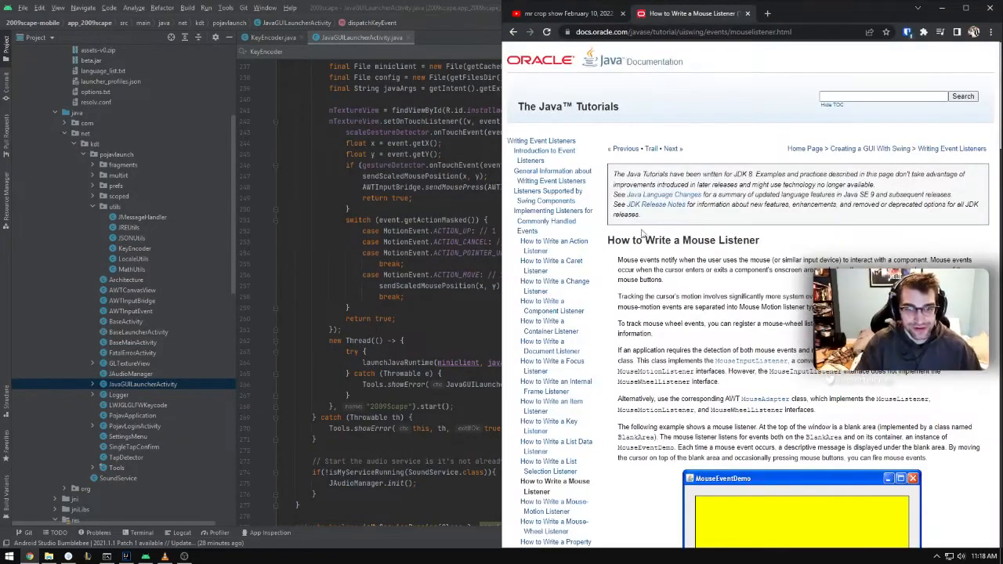
Step: Scroll down through the Oracle 'How to Write a Mouse Listener' tutorial
scroll("down", 3)
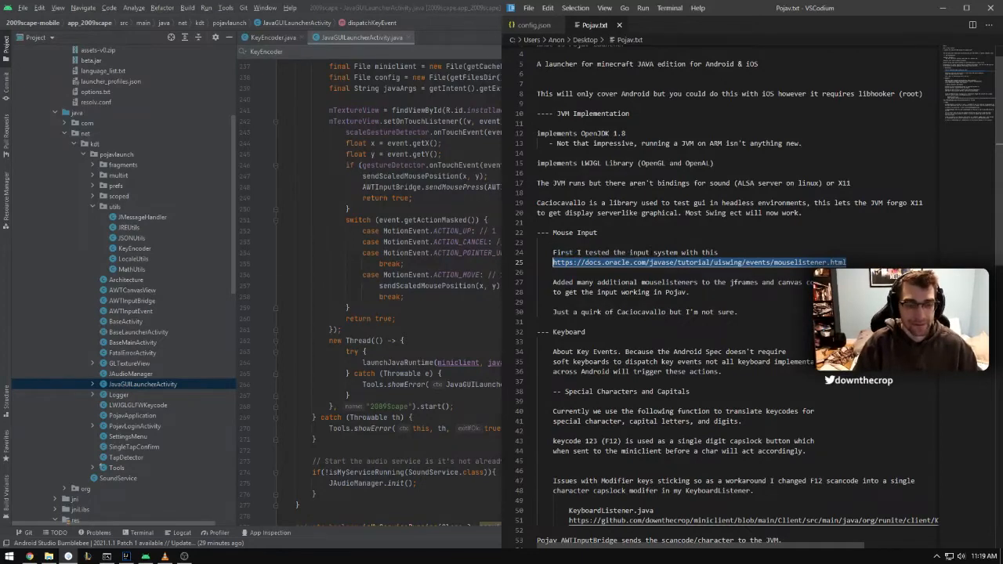
Step: Highlight addMouseMotionListener in ClientLoader.java and the word Caciocavallo in the Pojav notes
key("alt+tab")
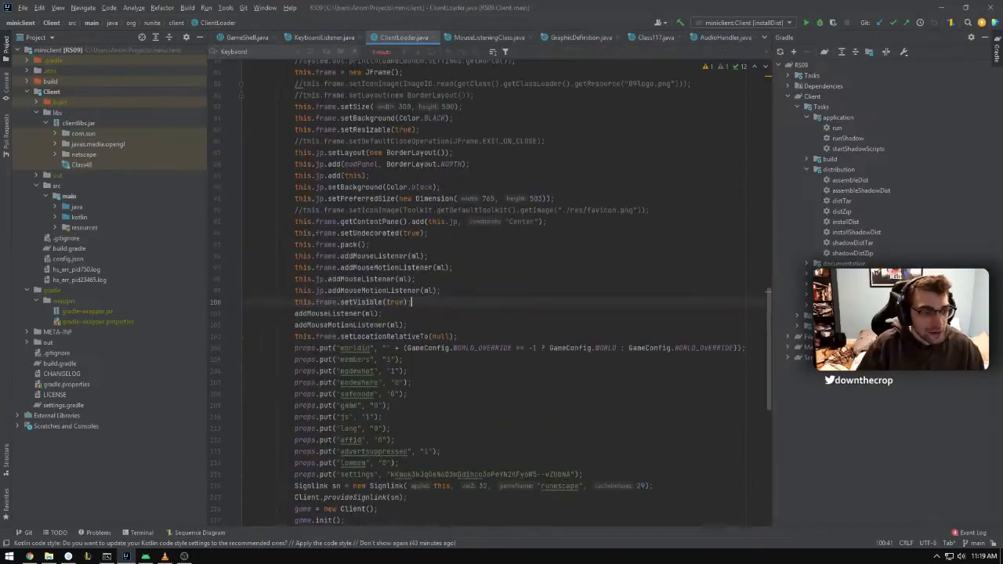
double_click(368, 256)
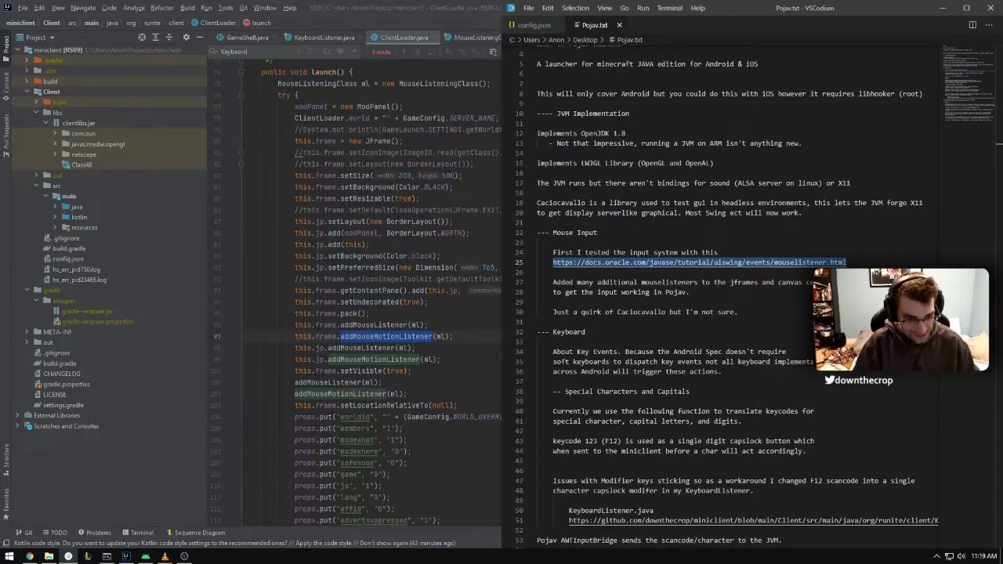
double_click(638, 311)
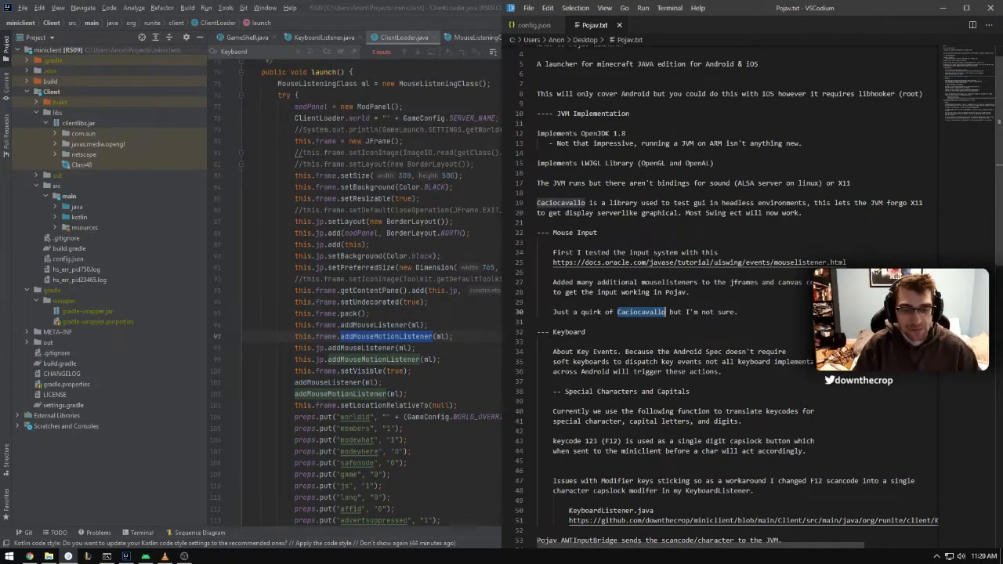
Step: Scroll further down the Pojav notes, then open a new browser tab
scroll("down", 3)
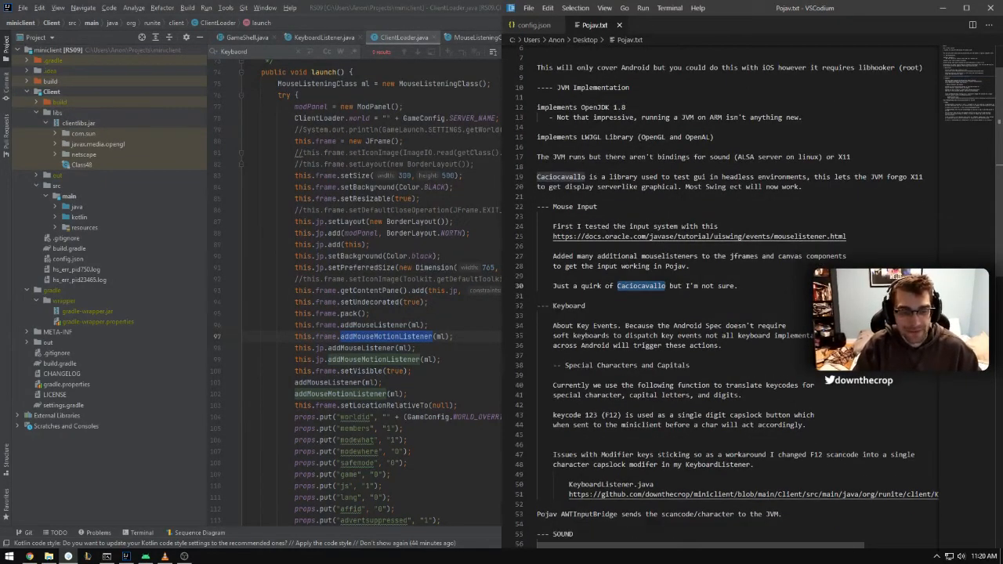
scroll("down", 3)
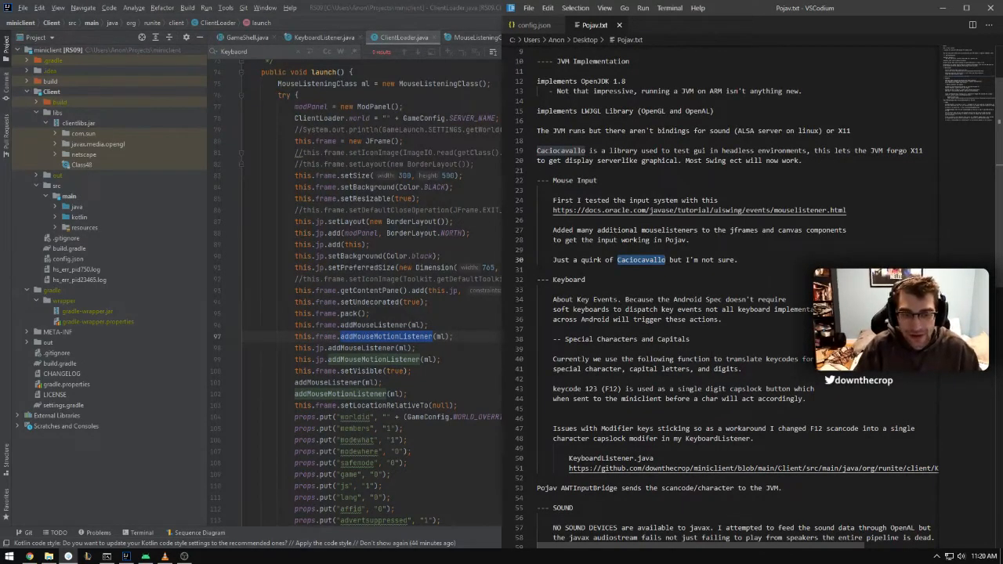
key("alt+tab")
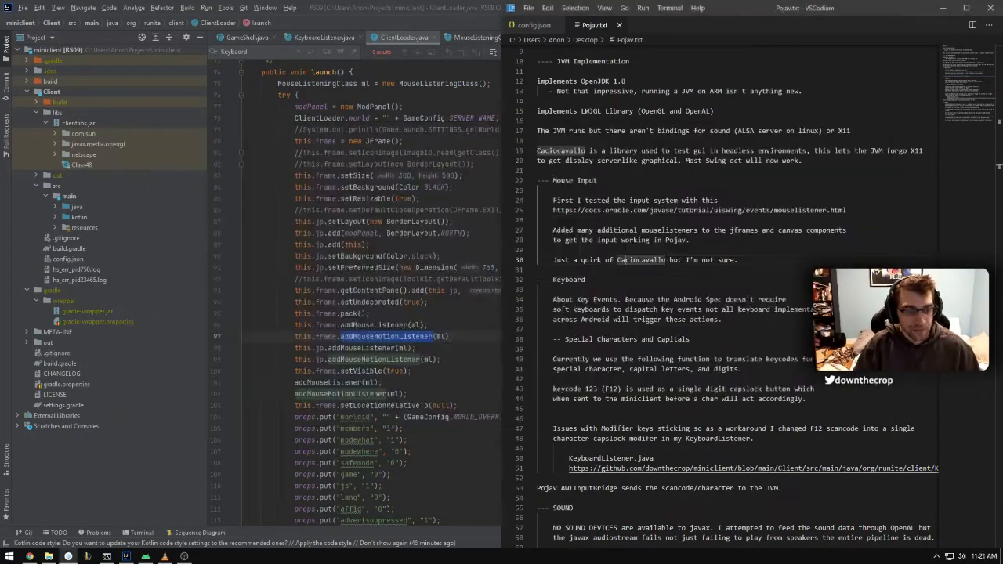
key("alt+tab")
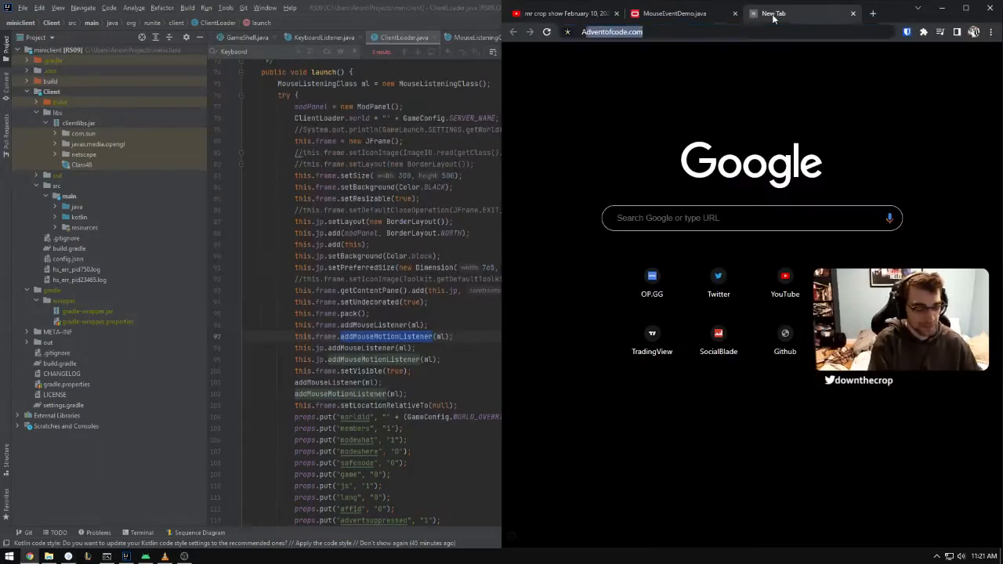
Step: Search 'Android KeyEvent' and select the reference's passage about soft keyboards not sending key events
type("Android.com/reference/android/view/KeyEvent")
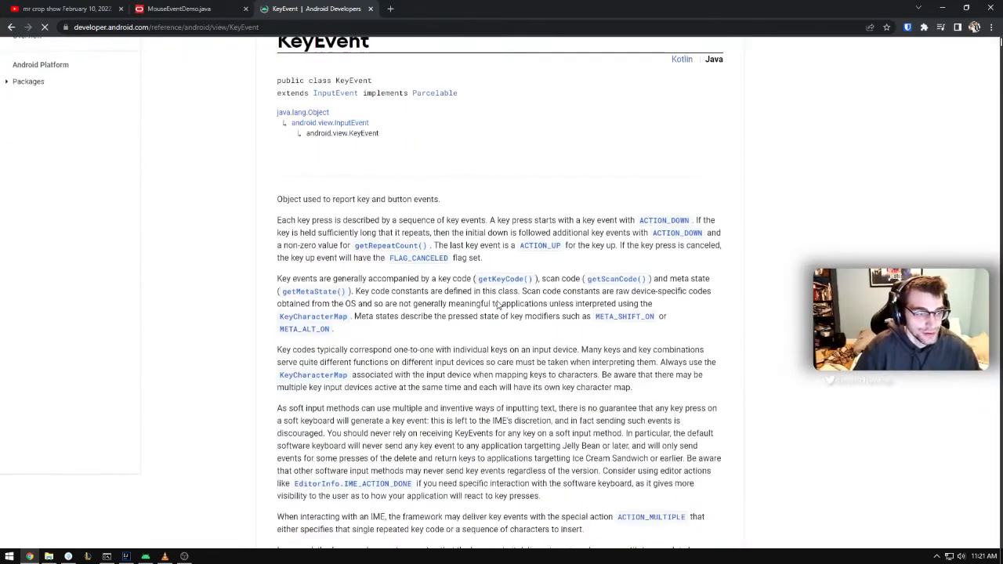
scroll("down", 3)
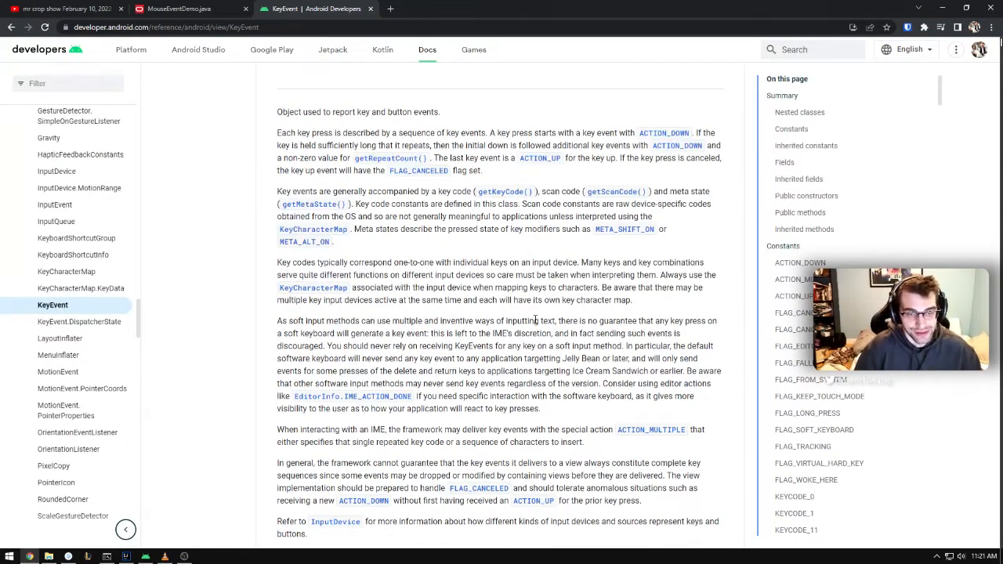
left_click_drag(532, 321, 703, 346)
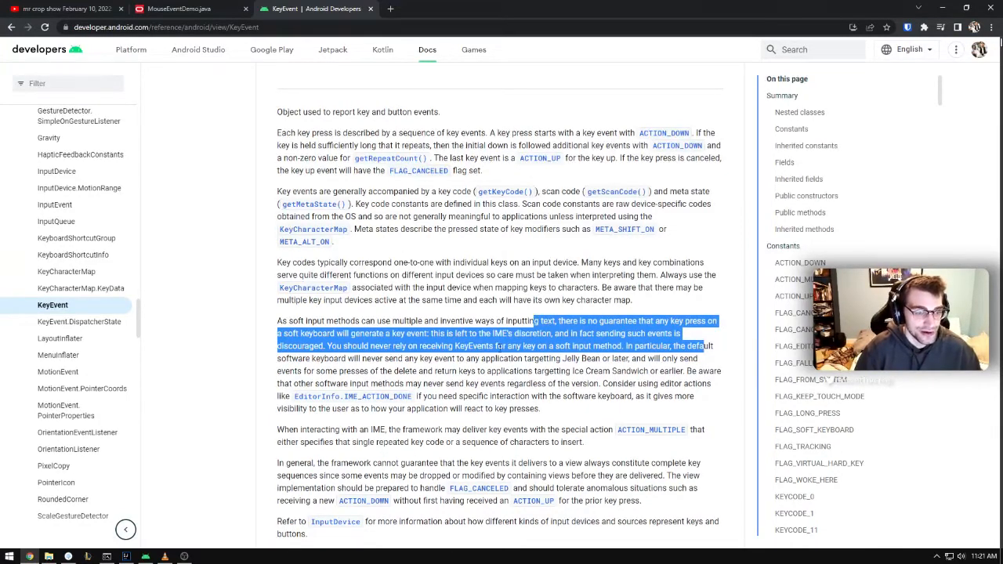
key("alt+tab")
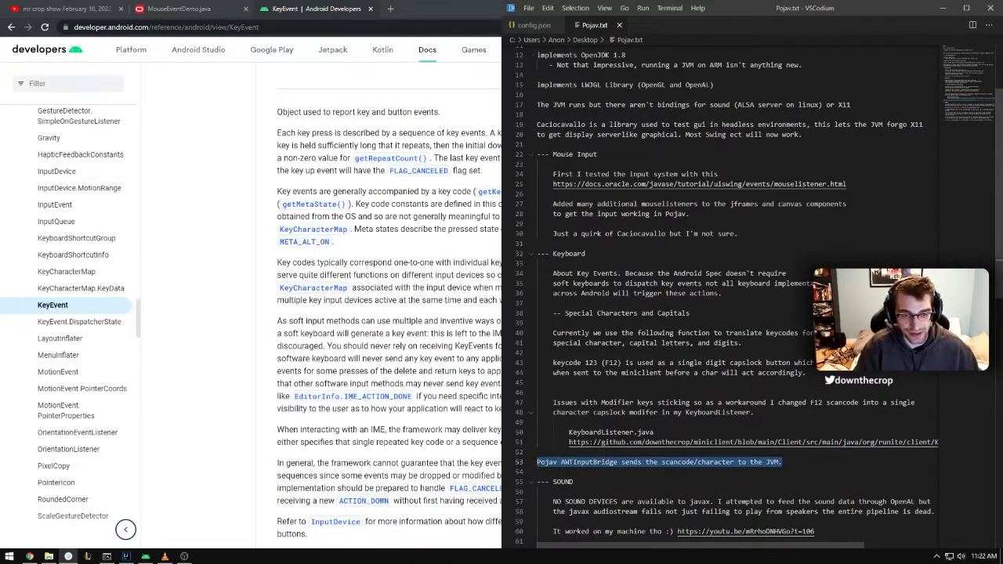
double_click(587, 462)
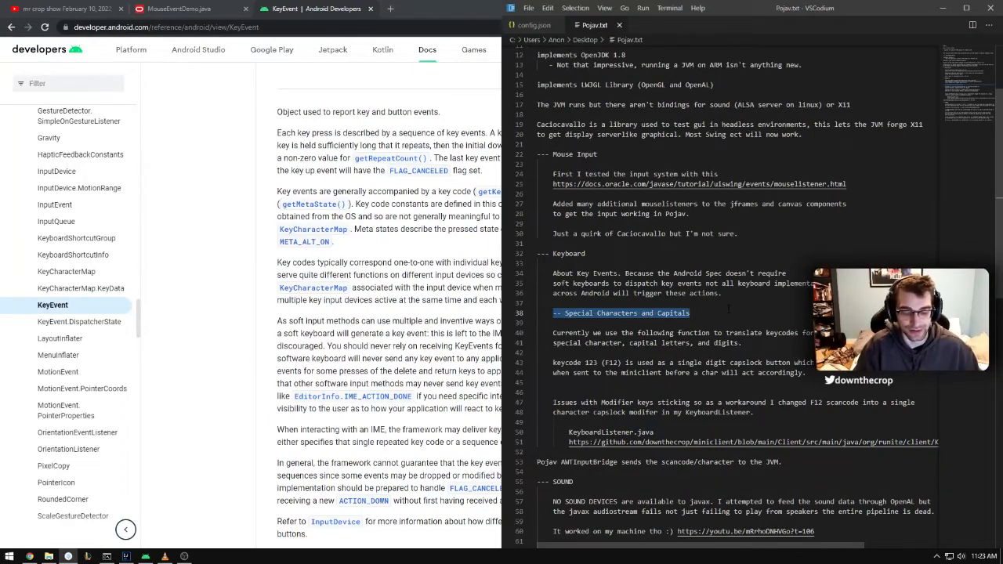
scroll("down", 3)
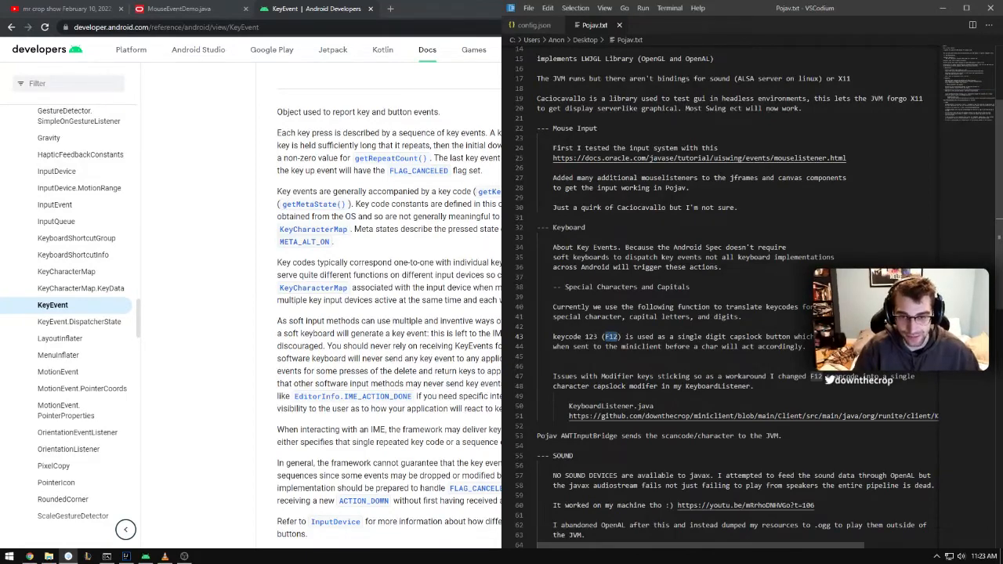
scroll("down", 3)
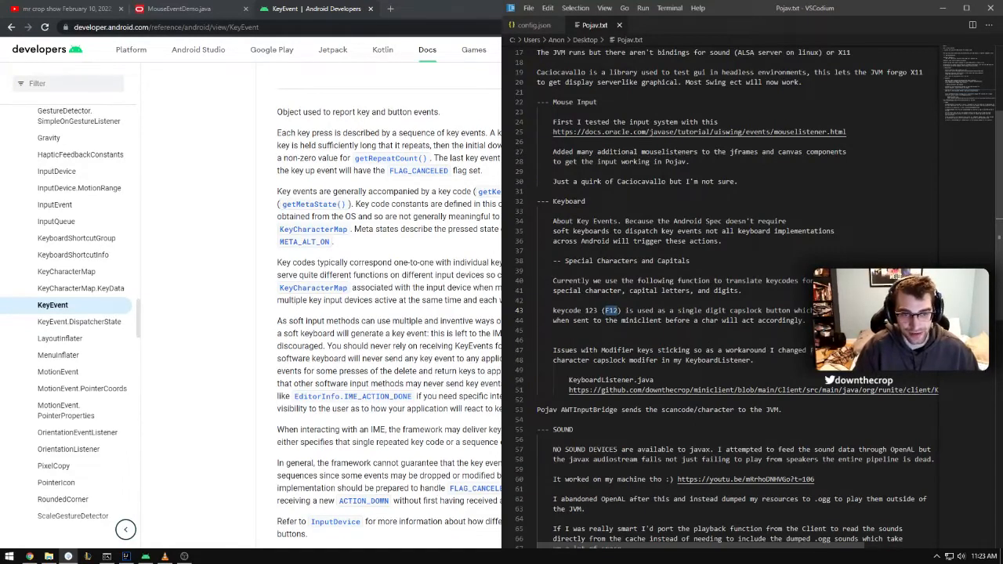
double_click(590, 311)
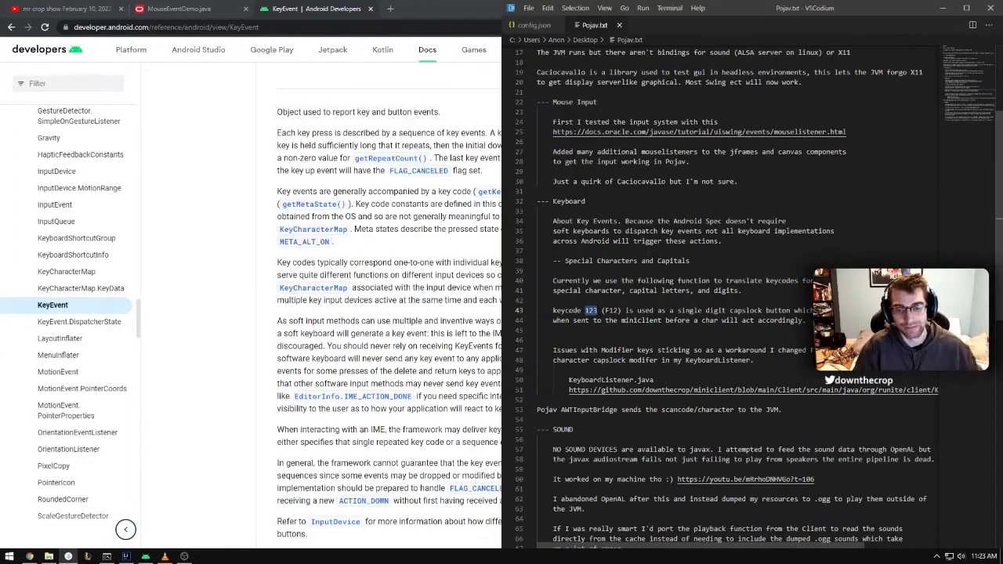
Step: Scroll miniclient's KeyboardListener.java down to the getSpecial character-mapping method
scroll("right", 3)
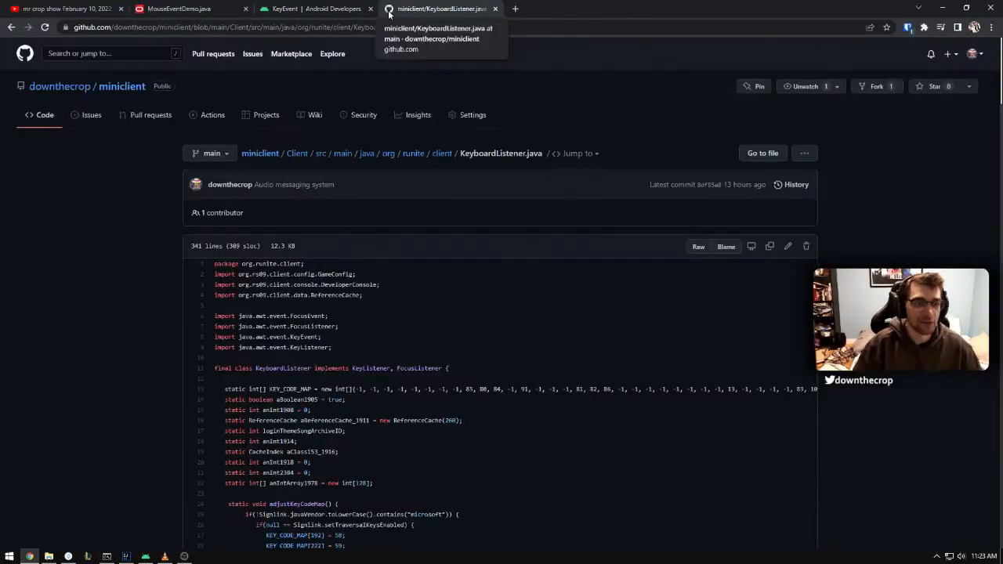
scroll("down", 3)
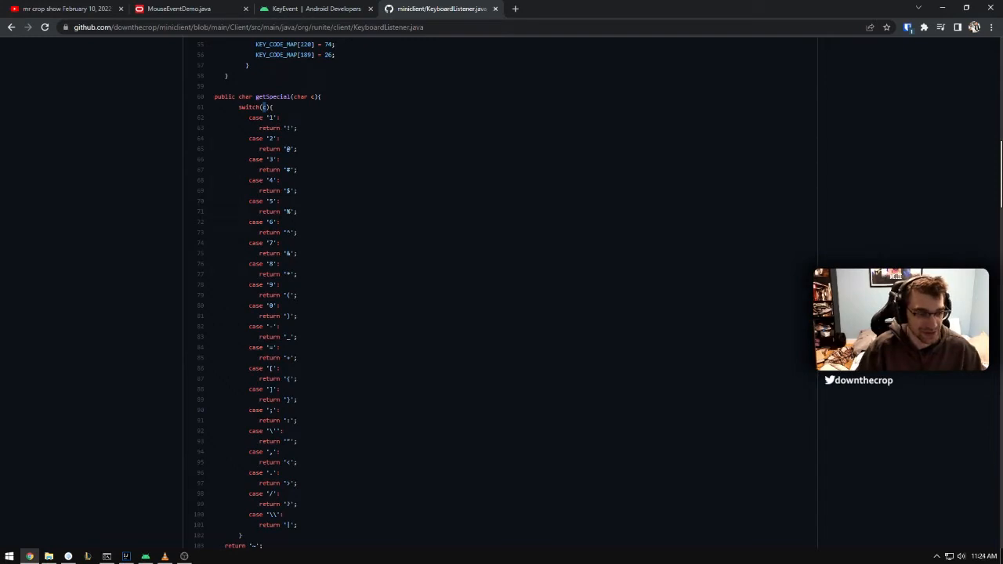
mouse_move(273, 114)
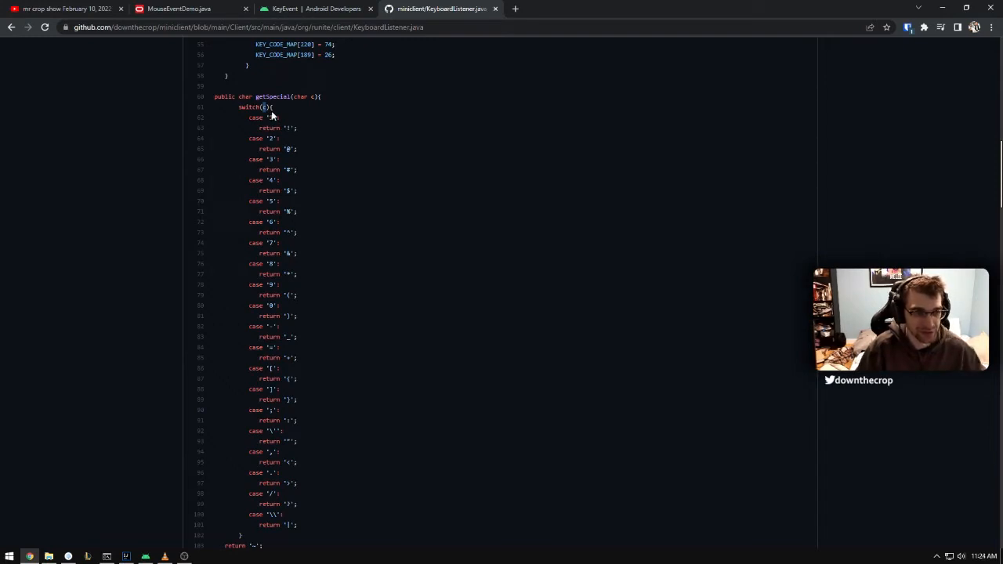
mouse_move(284, 147)
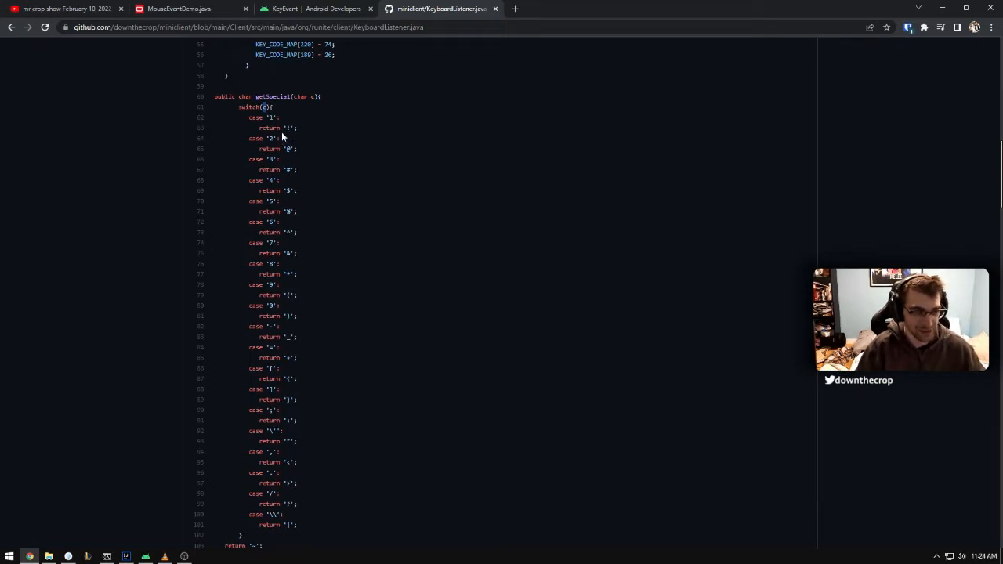
Step: Scroll KeyboardListener.java past isSpecial and keyPressed to the arrow-key mouse movement block
scroll("down", 3)
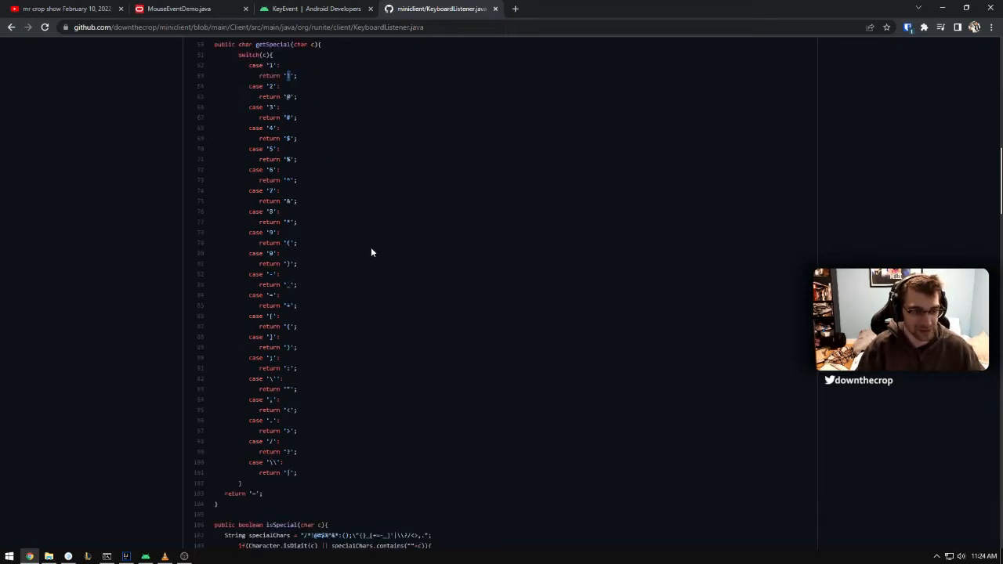
scroll("up", 3)
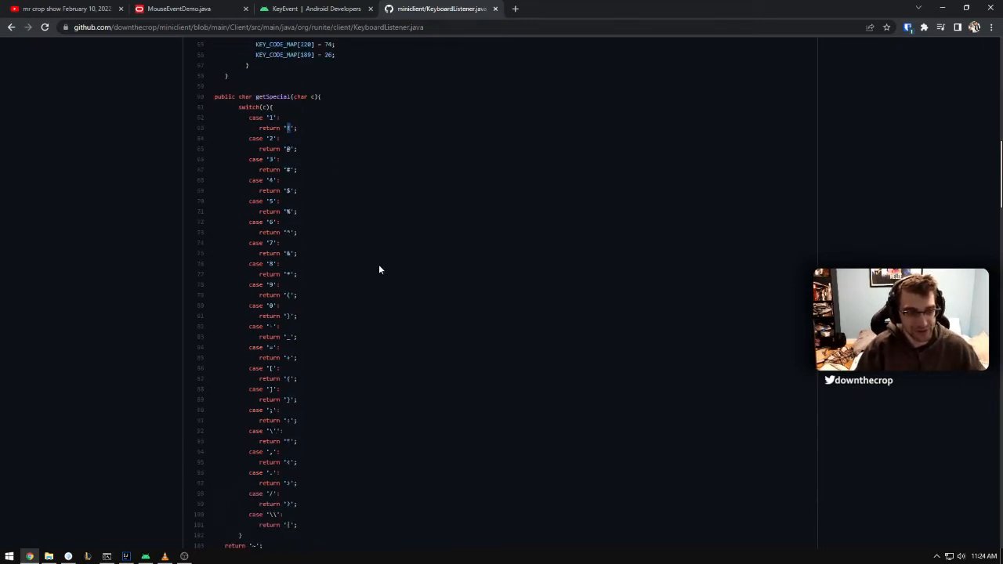
scroll("down", 3)
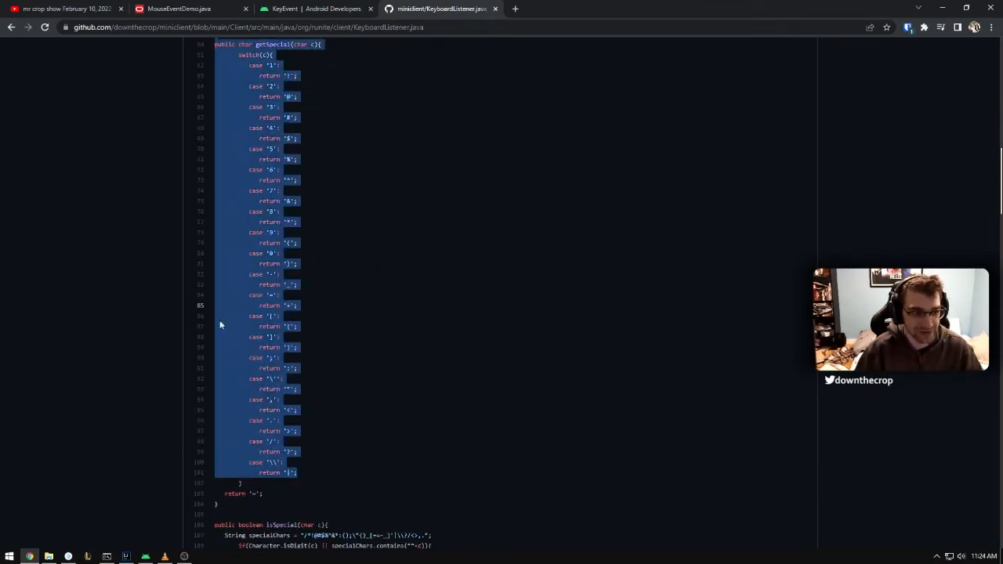
scroll("down", 3)
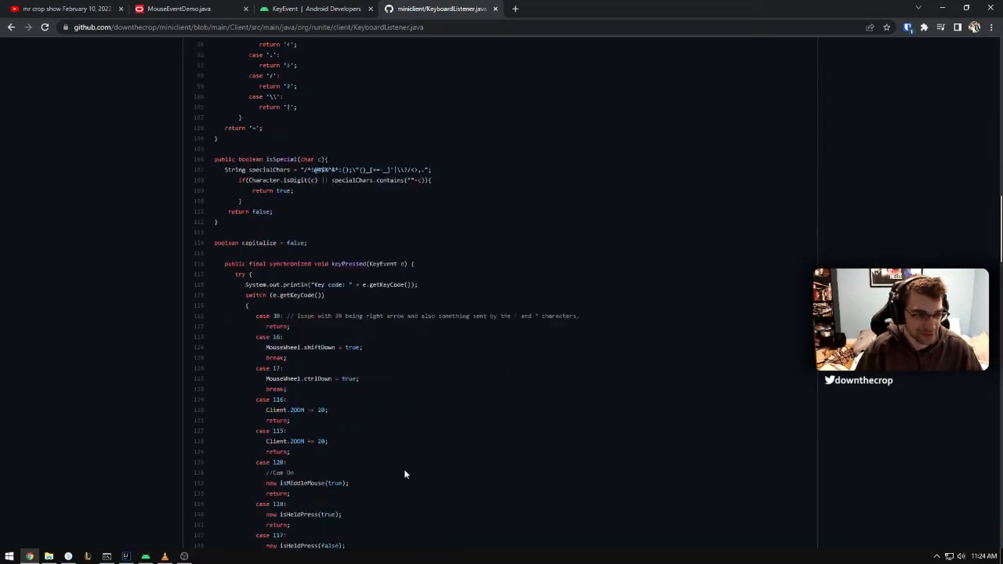
scroll("down", 3)
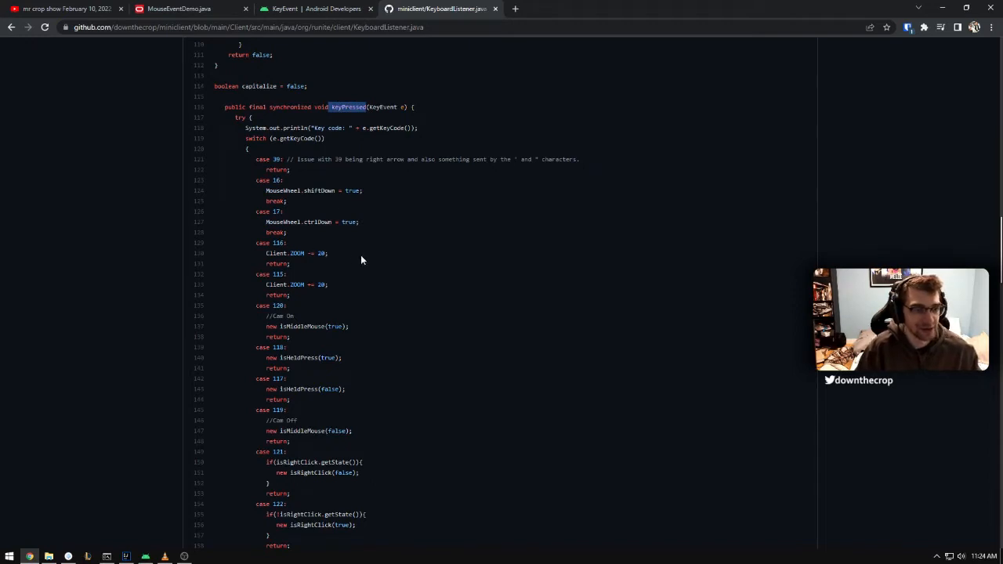
scroll("down", 3)
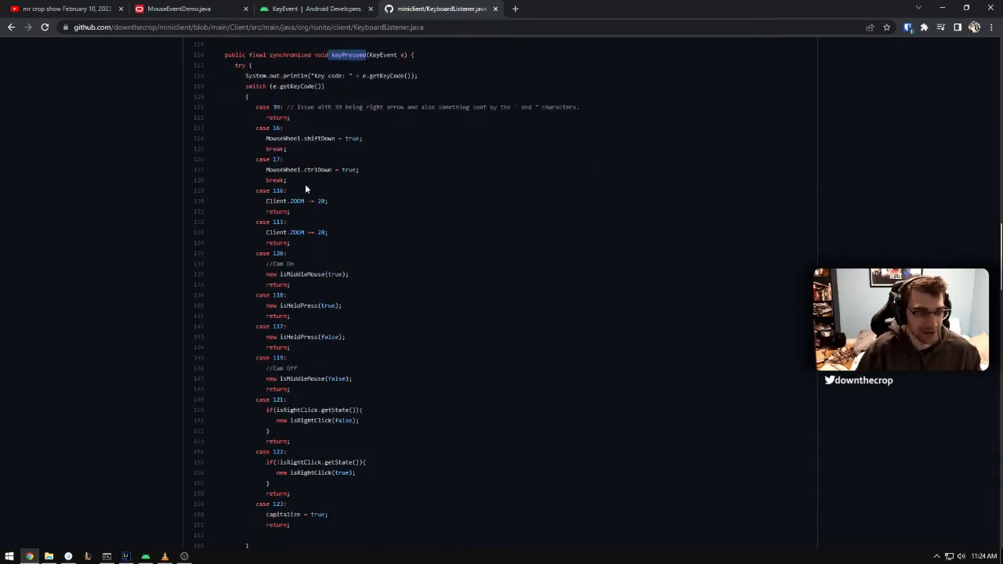
mouse_move(355, 272)
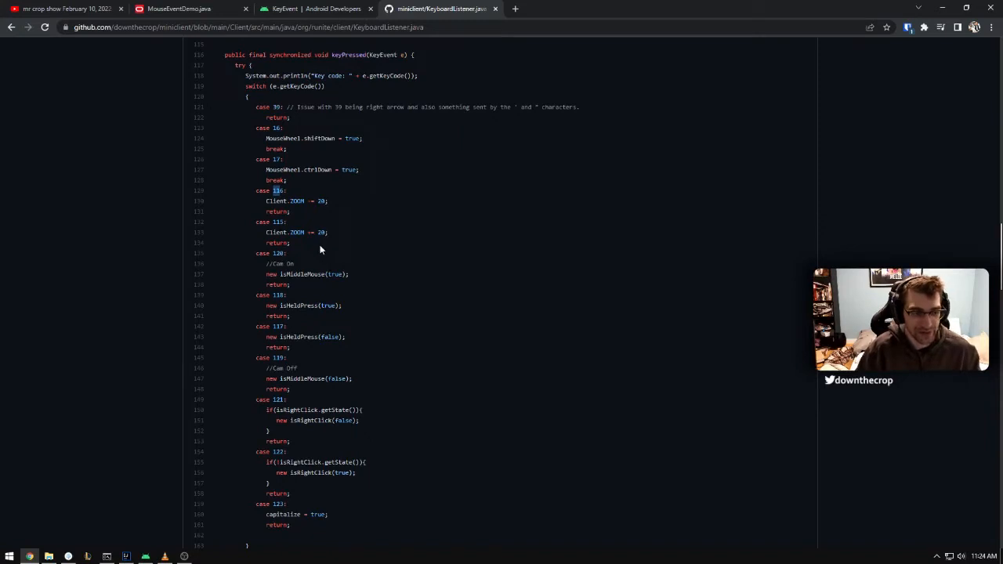
scroll("down", 3)
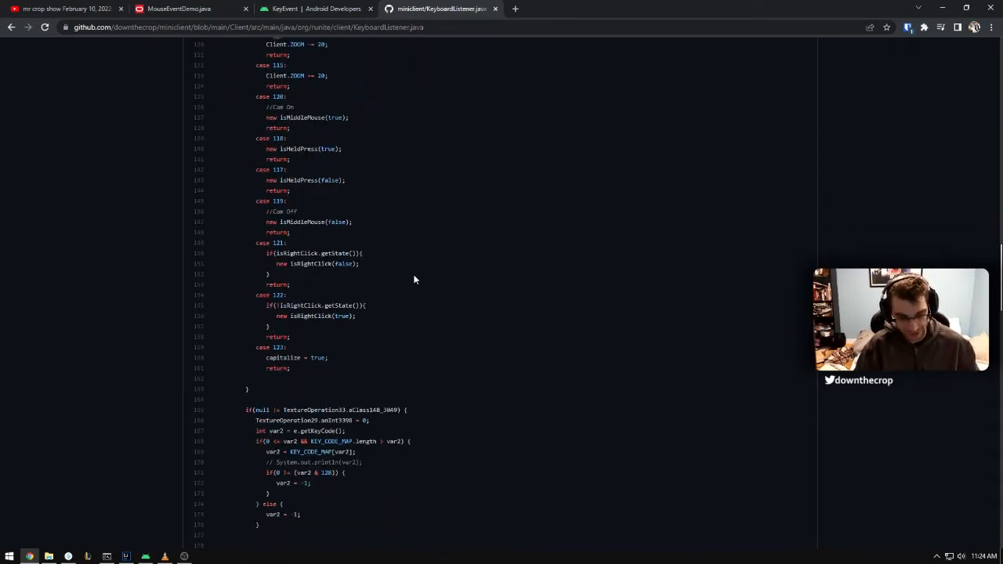
mouse_move(385, 249)
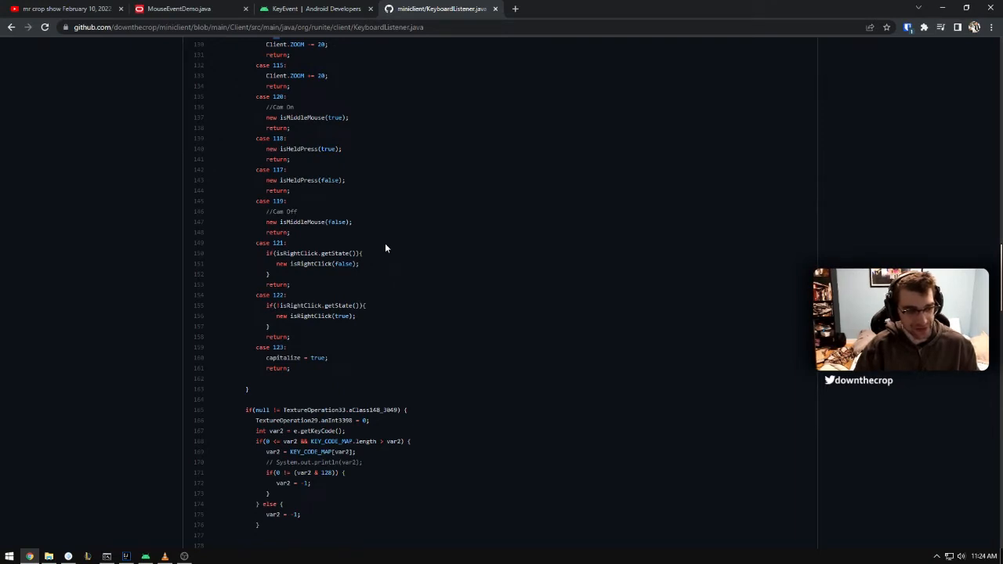
scroll("up", 3)
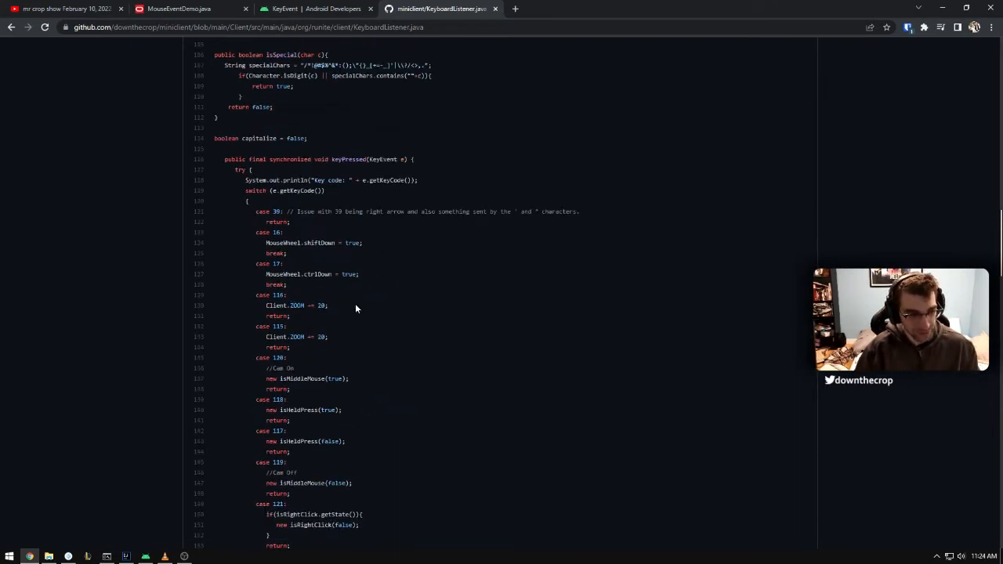
scroll("down", 3)
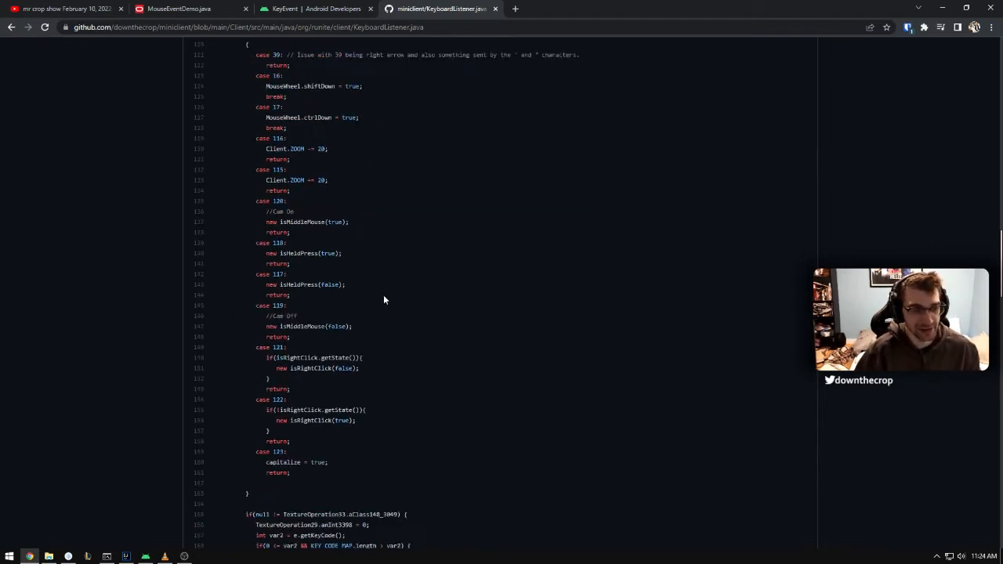
scroll("down", 3)
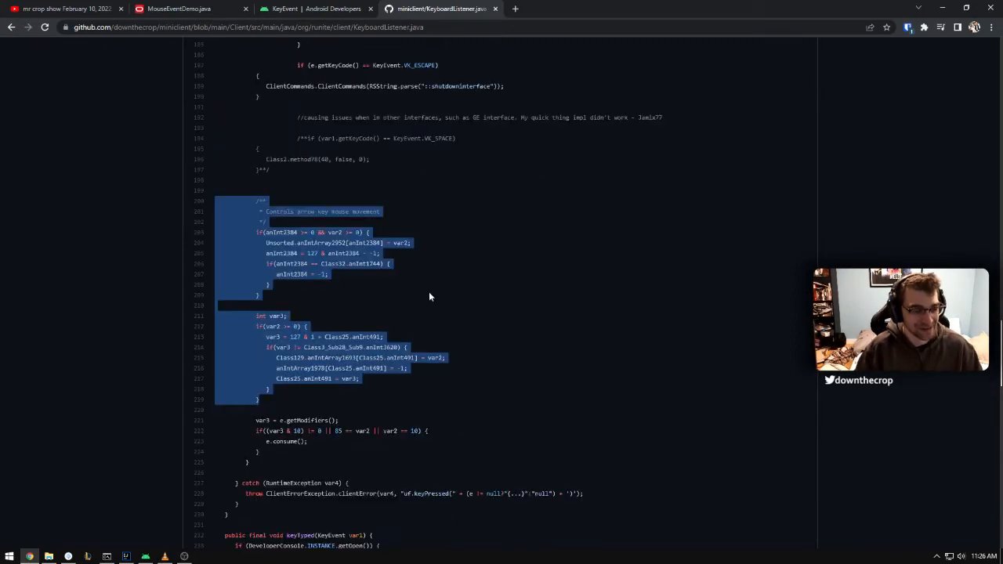
Step: Scroll KeyboardListener.java down to the keyTyped handler and its capitalize logic
scroll("down", 3)
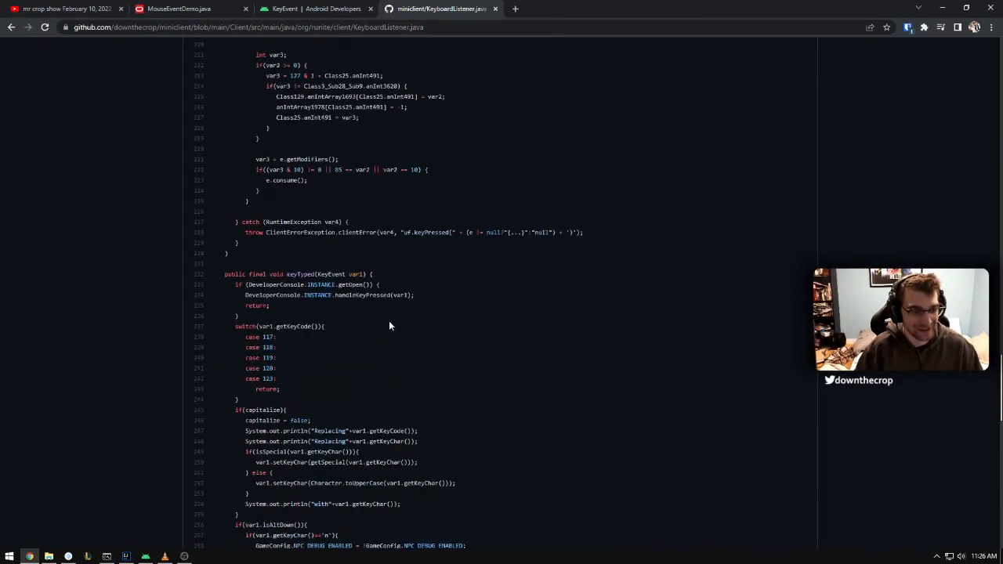
scroll("down", 3)
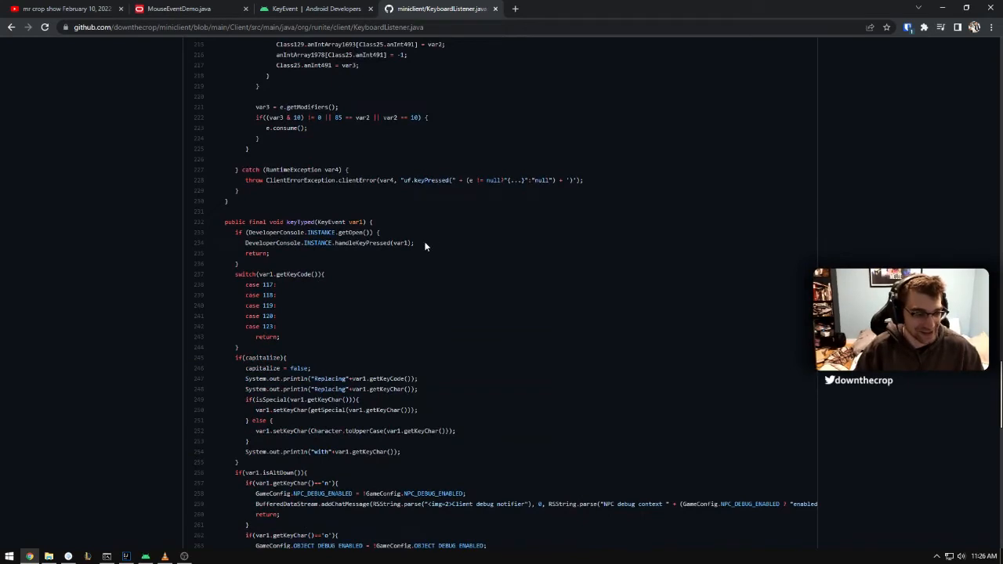
scroll("down", 3)
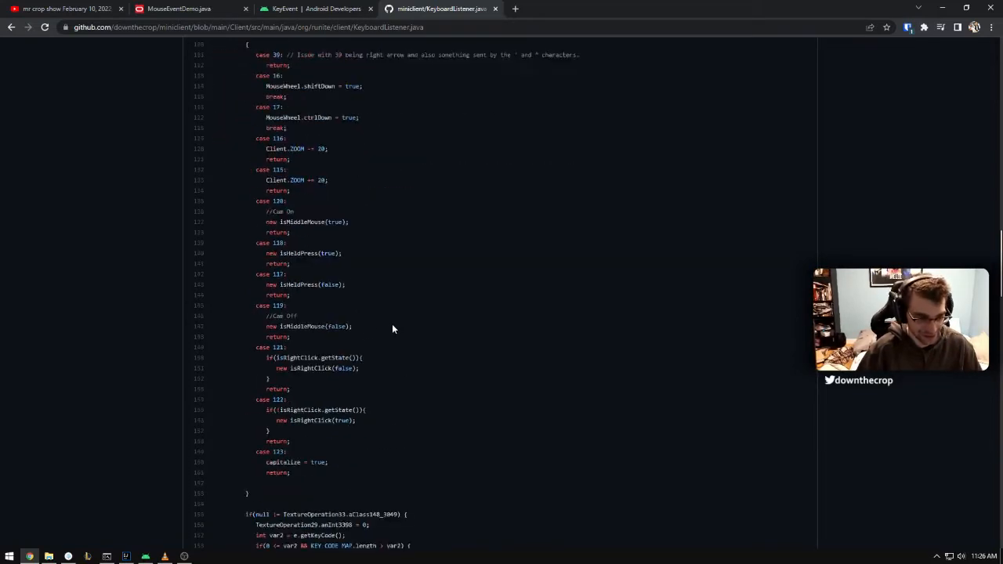
mouse_move(379, 353)
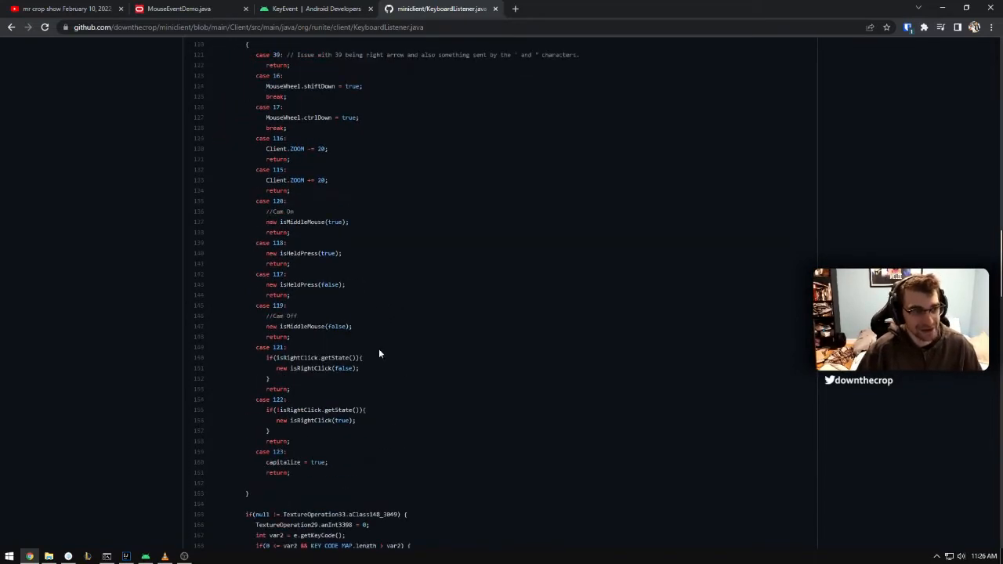
scroll("down", 3)
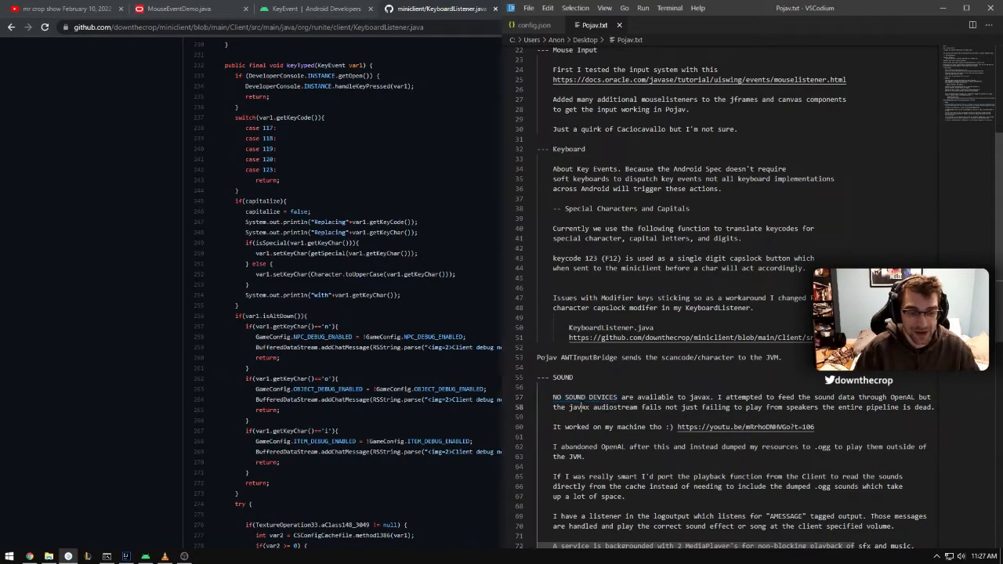
Step: Highlight terms like LWJGL while scrolling Pojav.txt down to the SOUND section
double_click(577, 407)
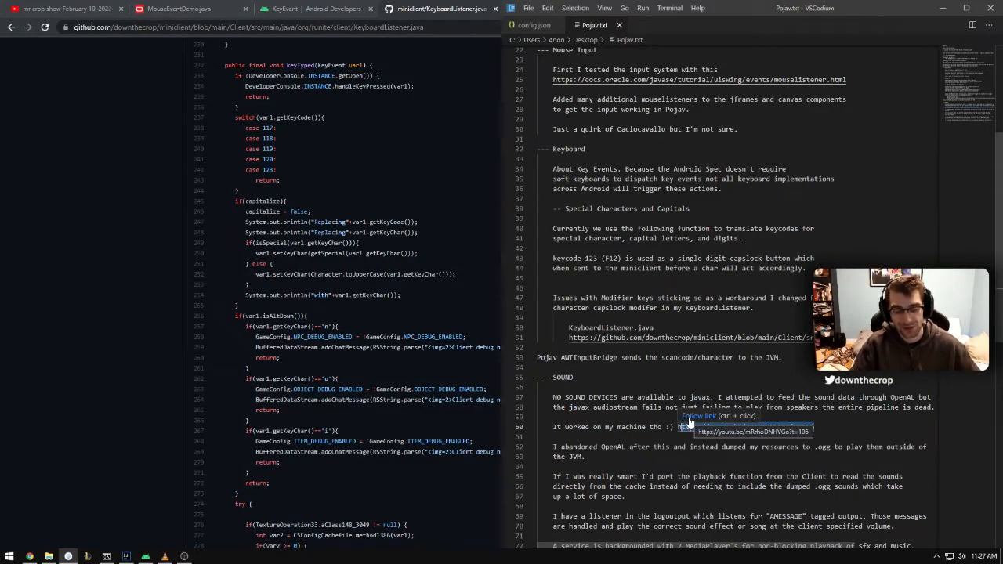
double_click(744, 427)
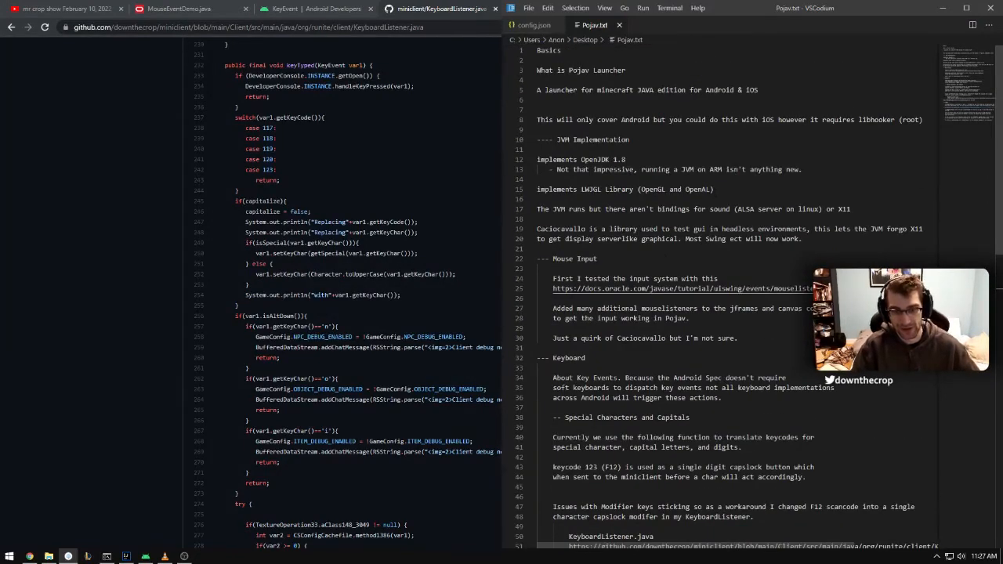
double_click(591, 189)
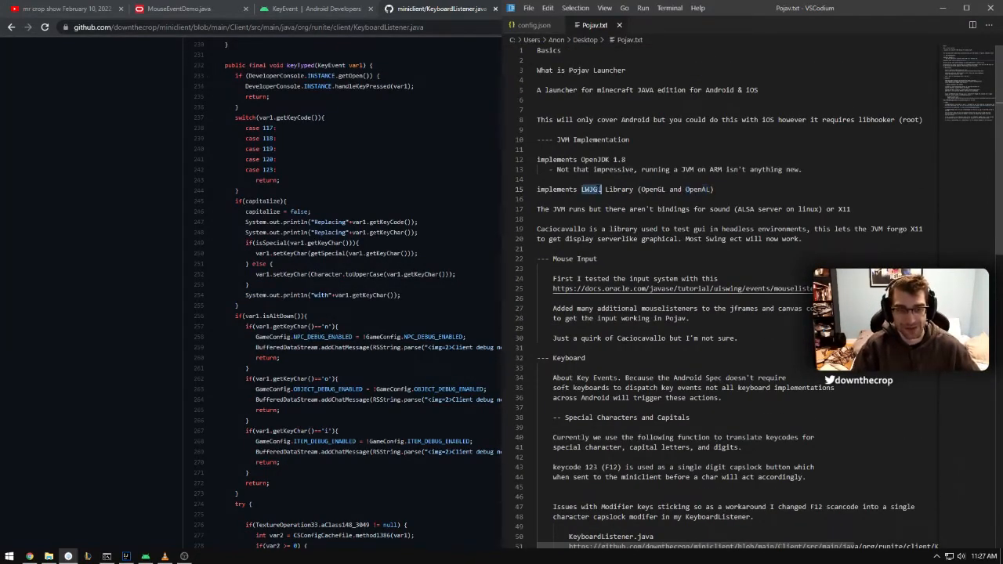
scroll("down", 3)
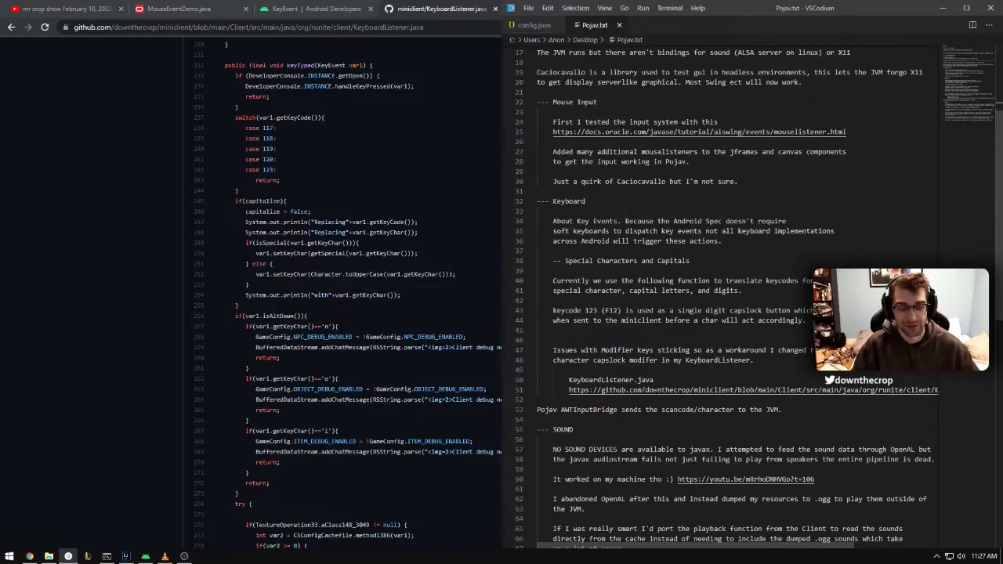
scroll("down", 3)
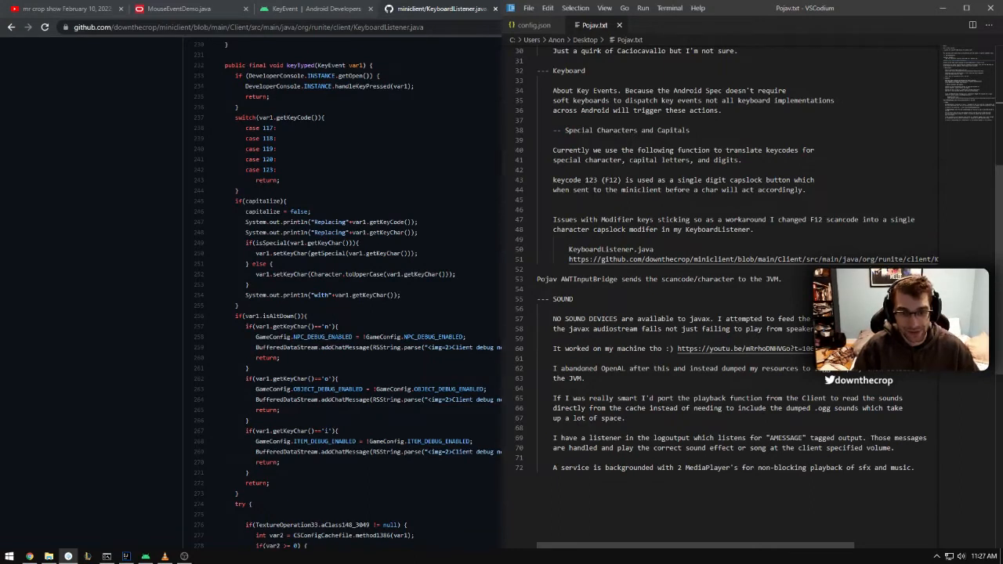
double_click(579, 329)
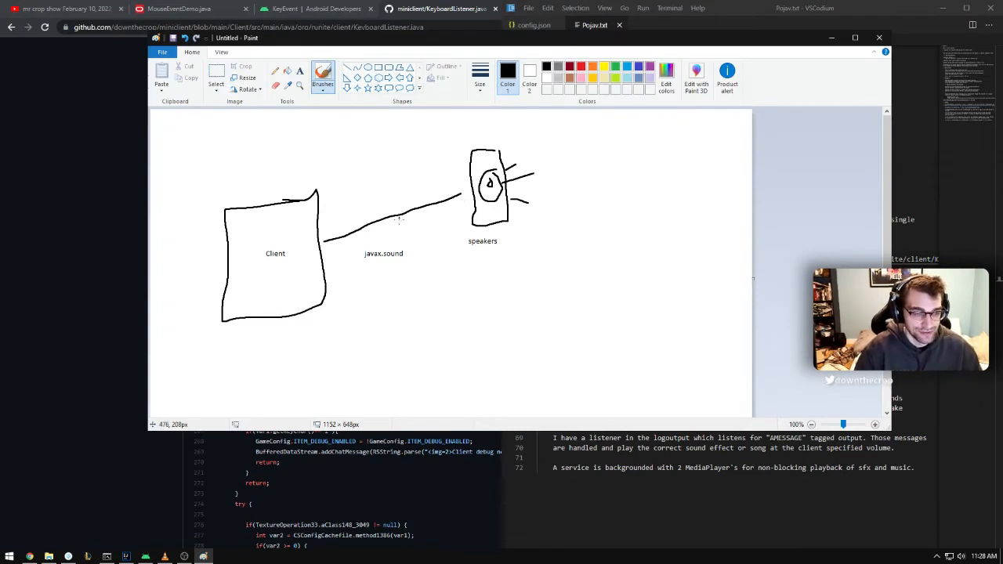
left_click_drag(367, 263, 396, 264)
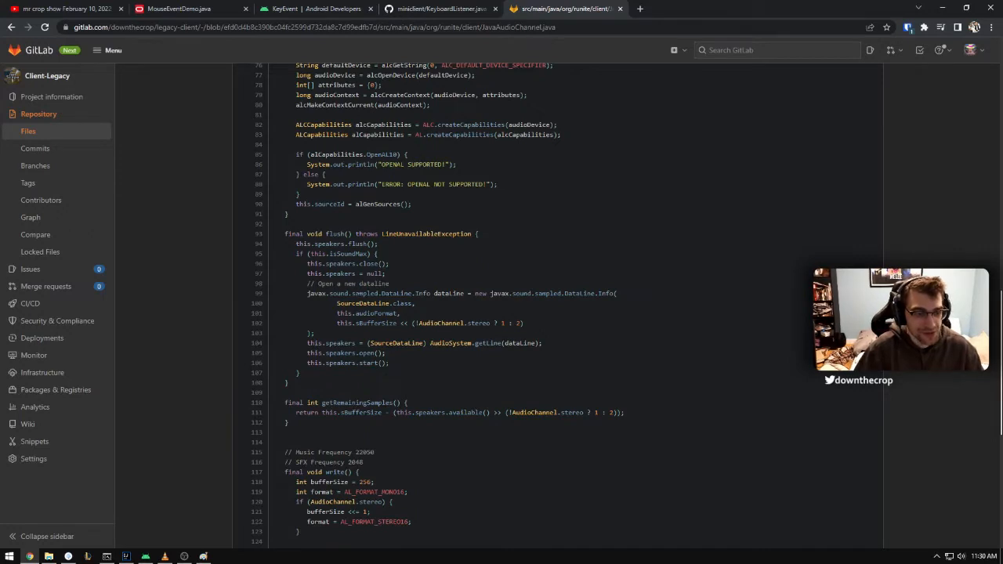
Step: Highlight a word in Client-Legacy's JavaAudioChannel.java around the OpenAL setup code
double_click(397, 293)
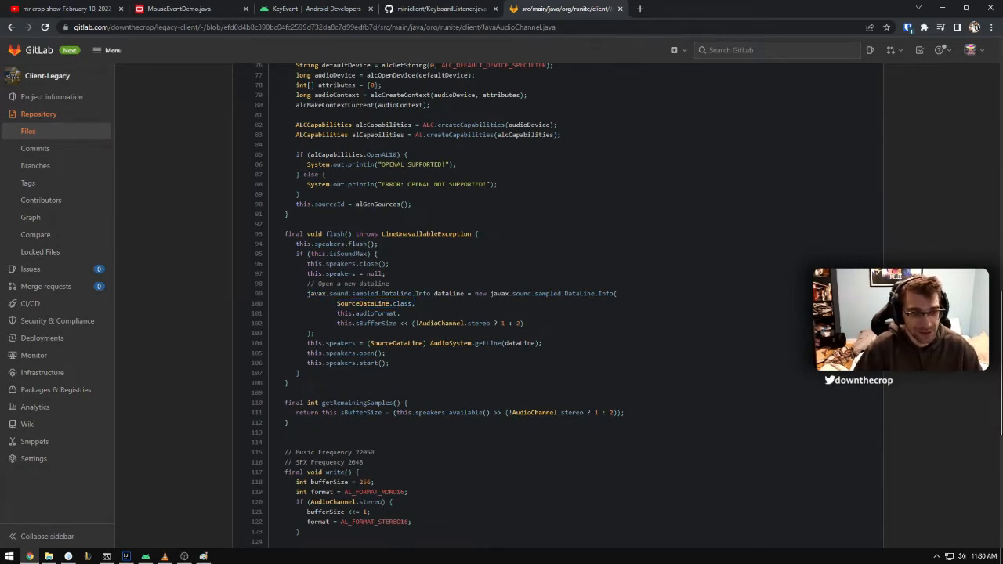
mouse_move(419, 337)
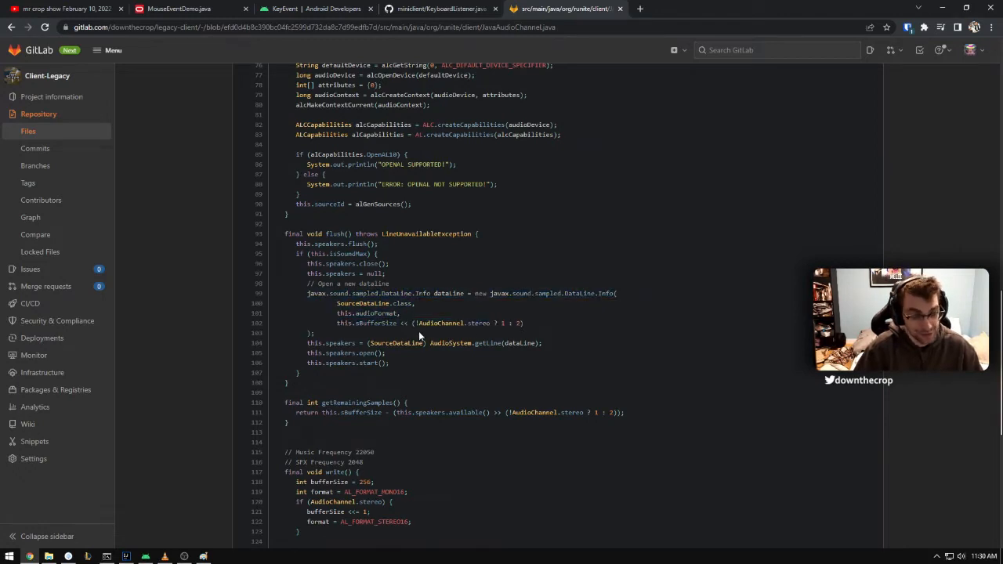
mouse_move(492, 394)
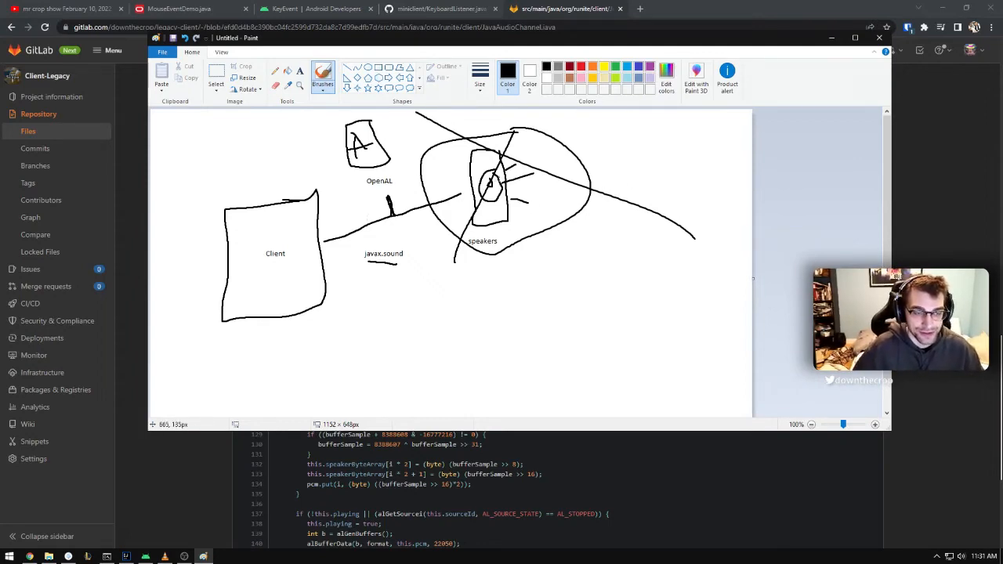
Step: Bring the untitled Paint audio diagram (javax.sound, OpenAL, crossed-out speakers) to the front
left_click(690, 9)
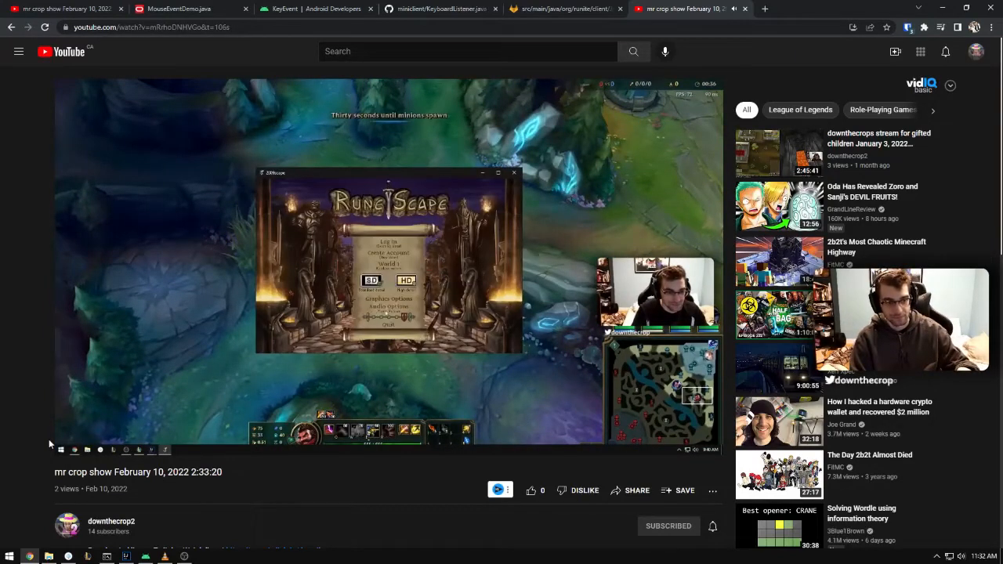
Step: Open the 'mr crop show February 10, 2022' stream at the client login screen
left_click(387, 305)
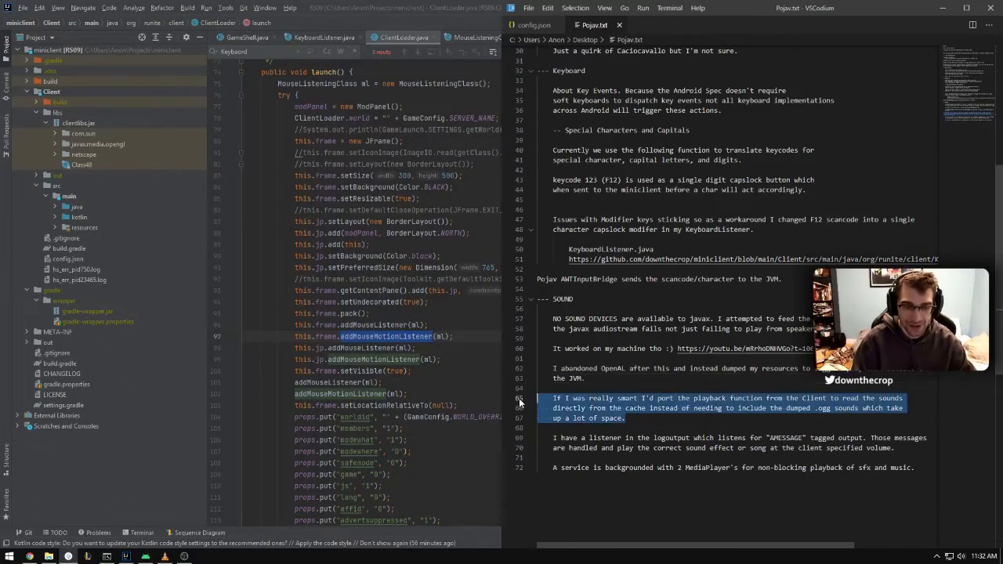
Step: Open Pojav.txt in VSCodium and scroll down to the SOUND section
double_click(706, 408)
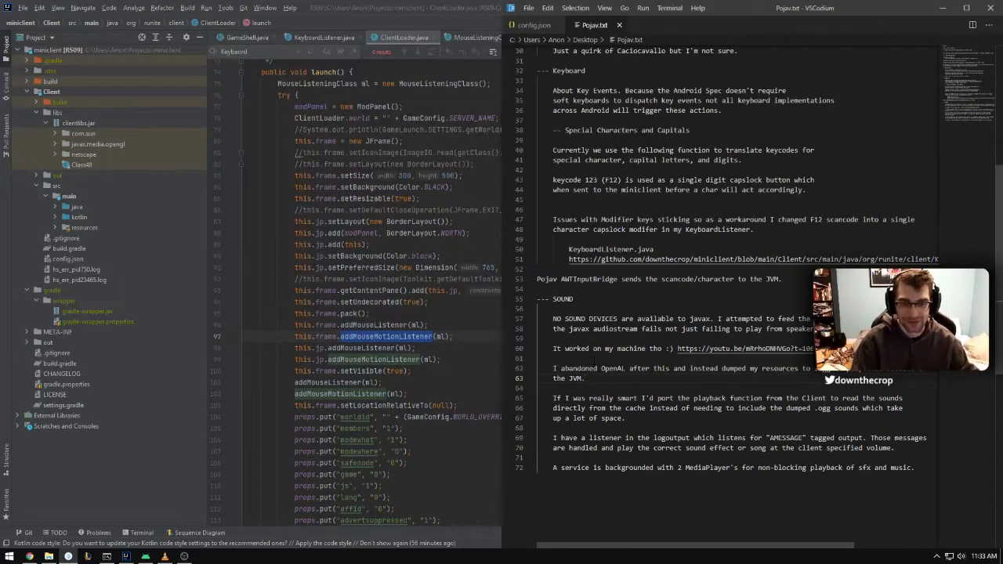
scroll("down", 3)
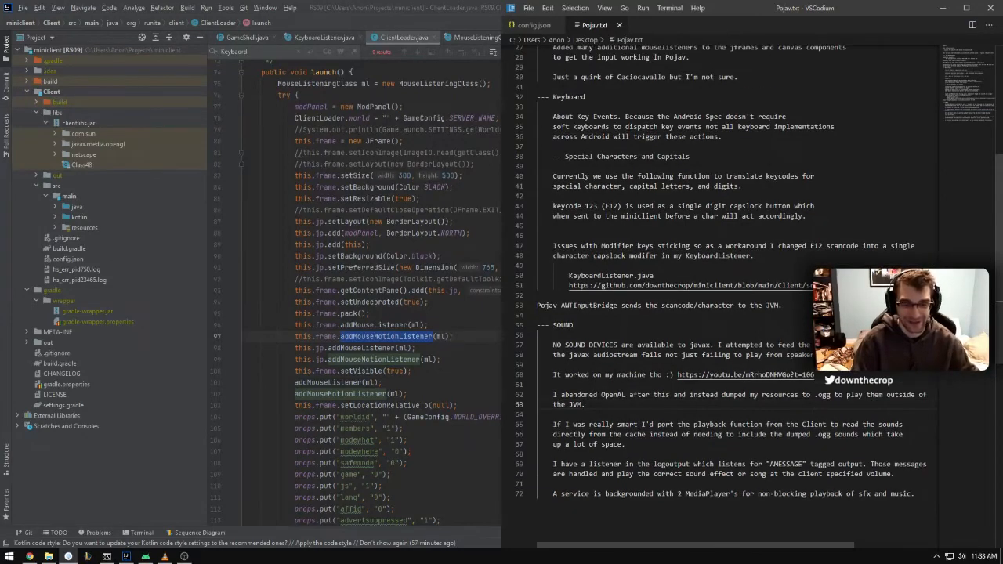
scroll("down", 3)
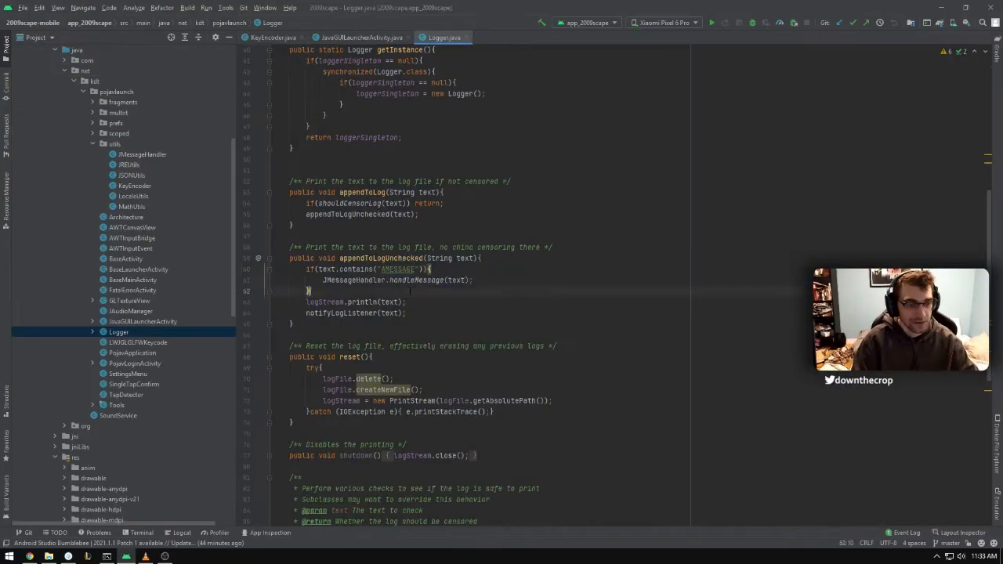
Step: Open Logger.java, then view JAudioManager.java and the SoundService SFX playback code
double_click(380, 258)
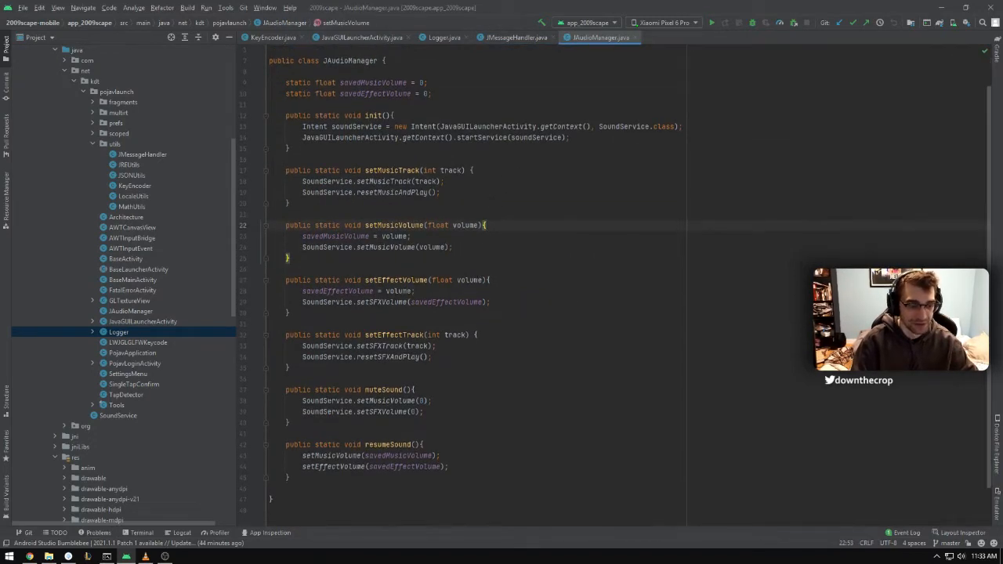
left_click(678, 37)
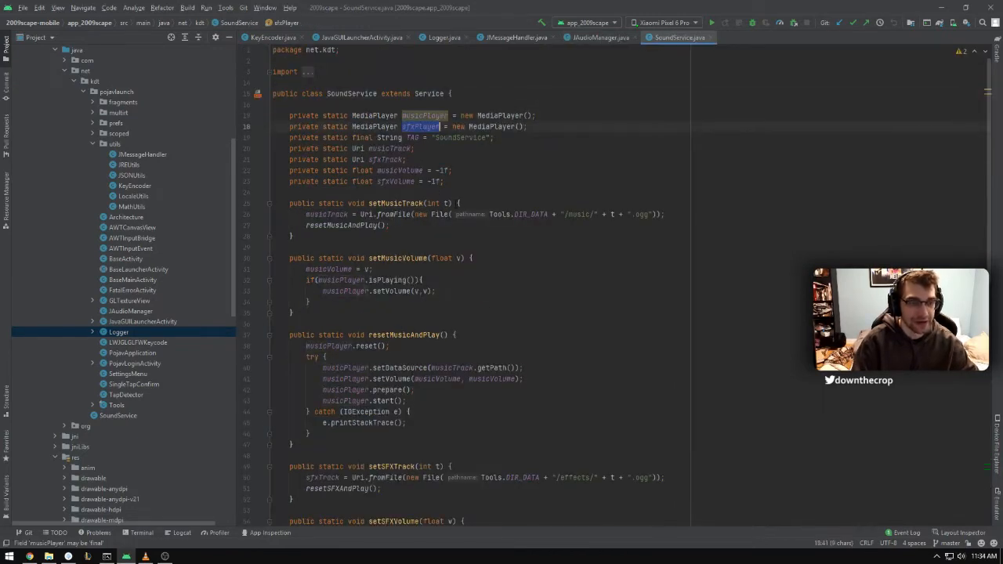
scroll("down", 3)
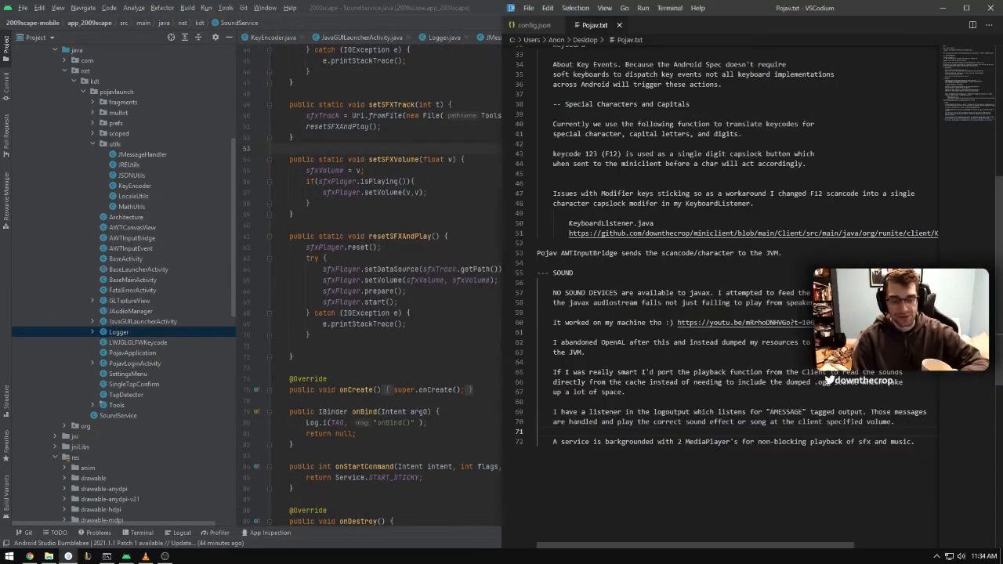
Step: Place the VSCodium Pojav.txt window on the right half beside SoundService
double_click(705, 441)
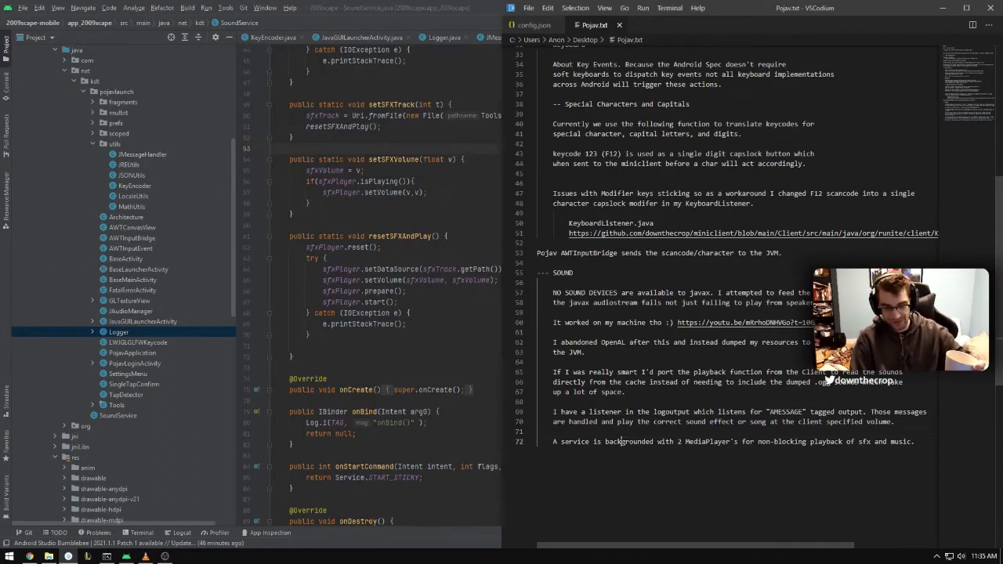
double_click(708, 441)
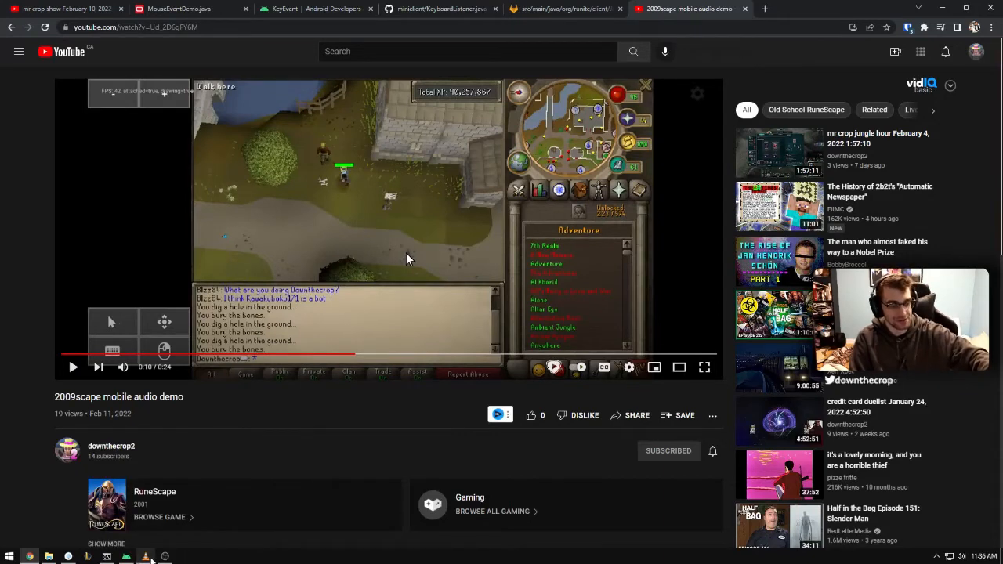
Step: Bring up VLC from the taskbar to play the converted .ogg music file
left_click(146, 556)
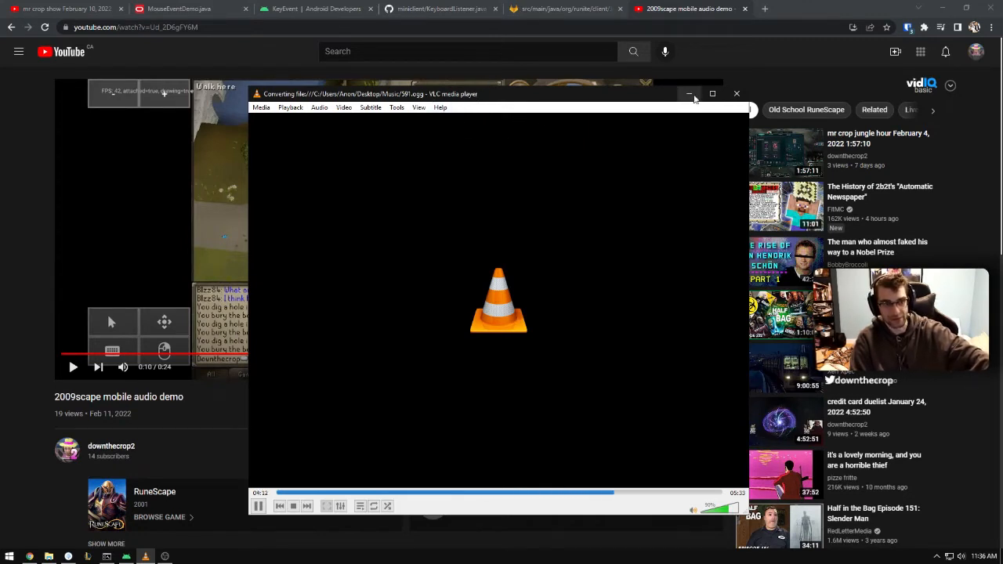
mouse_move(688, 94)
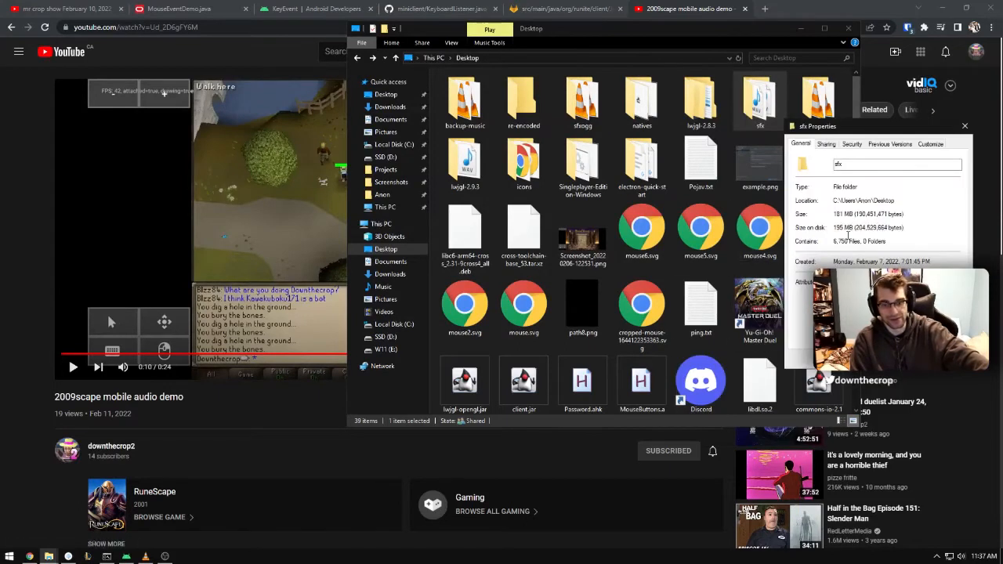
Step: Select the sfx folder's 181 MB size value, close Properties, then hover the Music folder
double_click(843, 214)
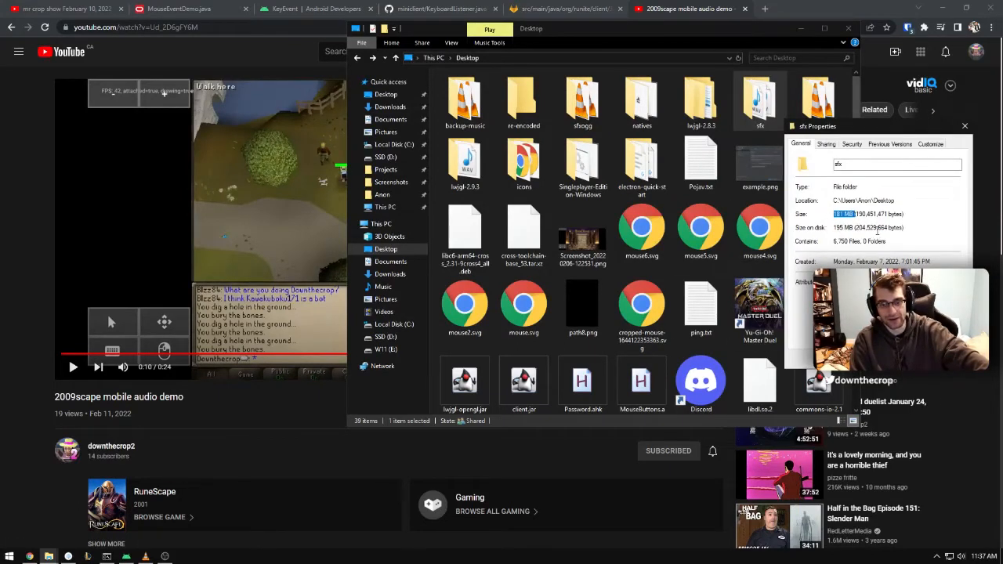
left_click(964, 126)
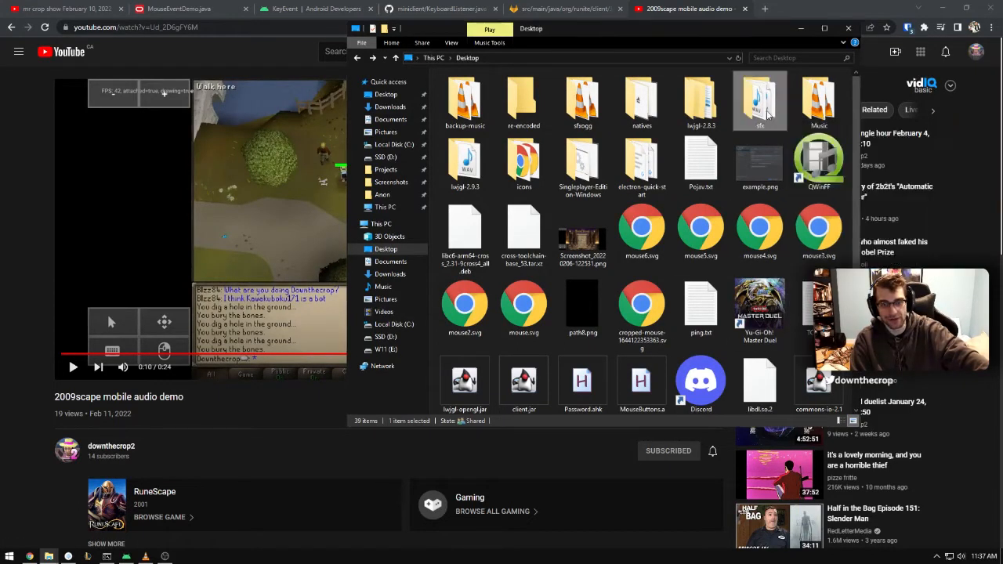
left_click(641, 102)
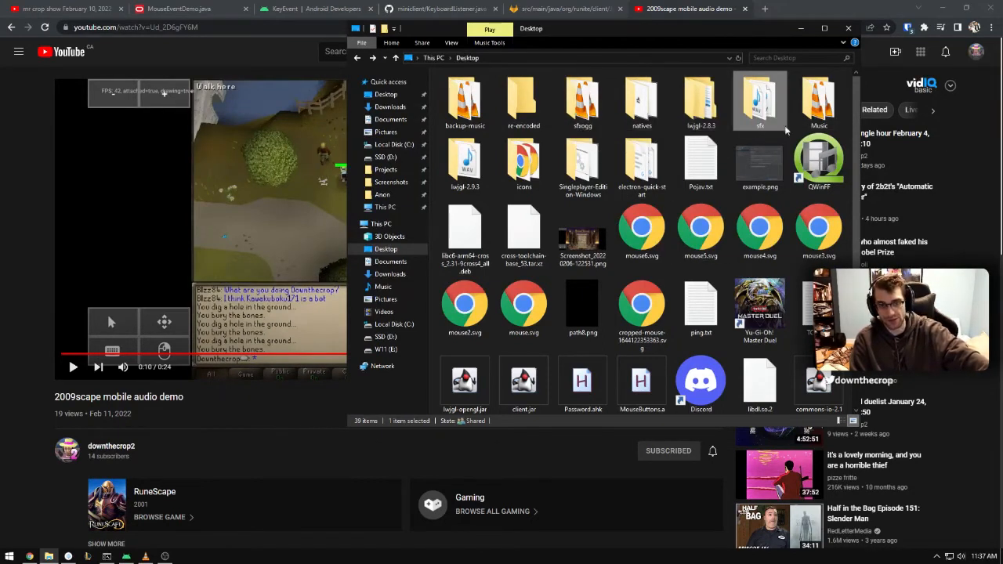
mouse_move(818, 102)
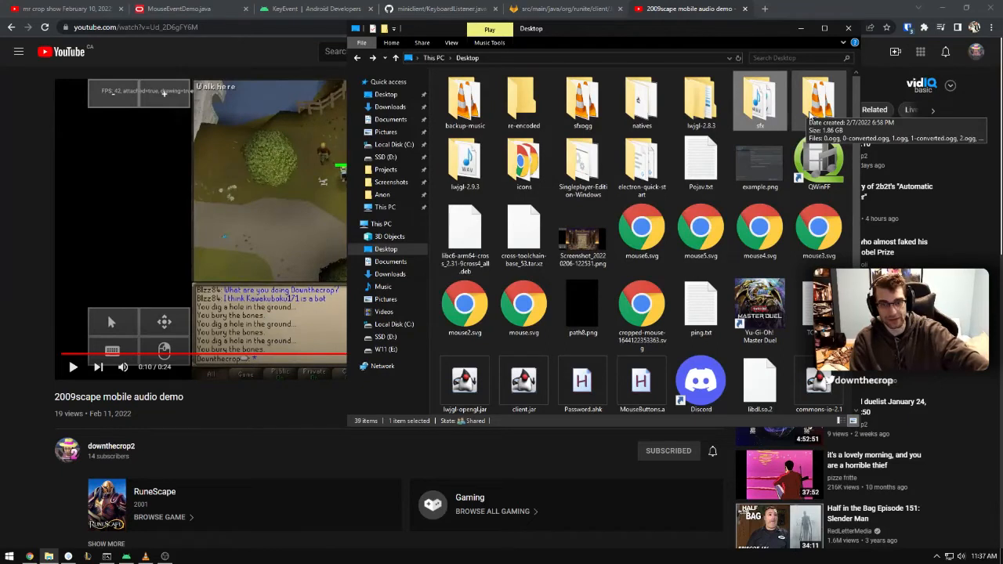
mouse_move(464, 102)
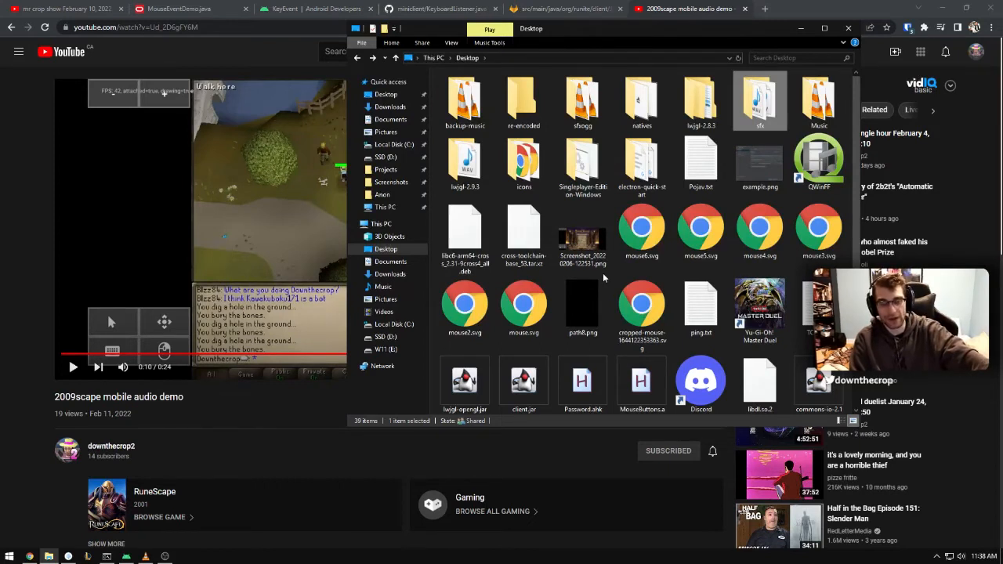
mouse_move(627, 269)
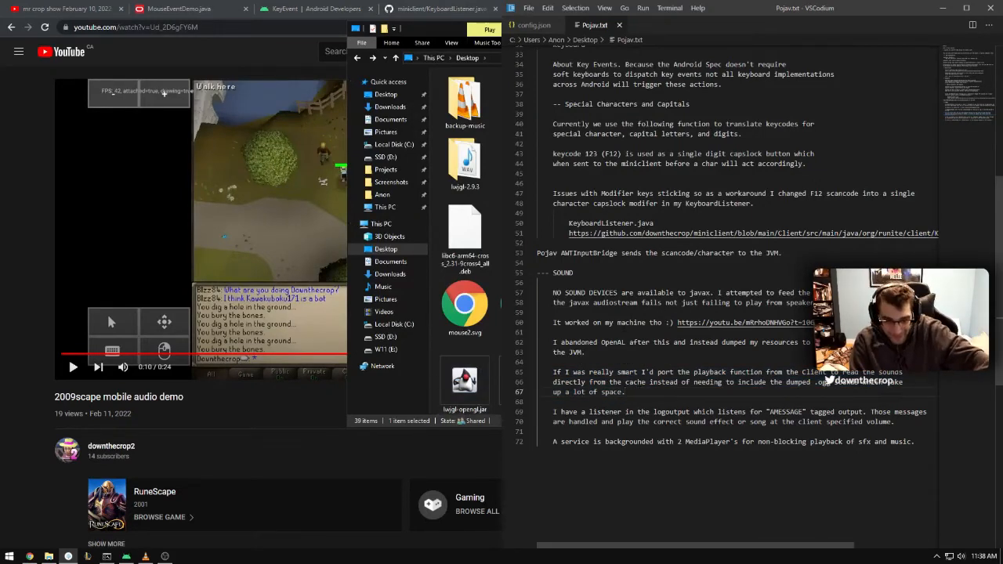
Step: Bring the '2009scape mobile audio demo' YouTube tab back to full view
left_click(688, 8)
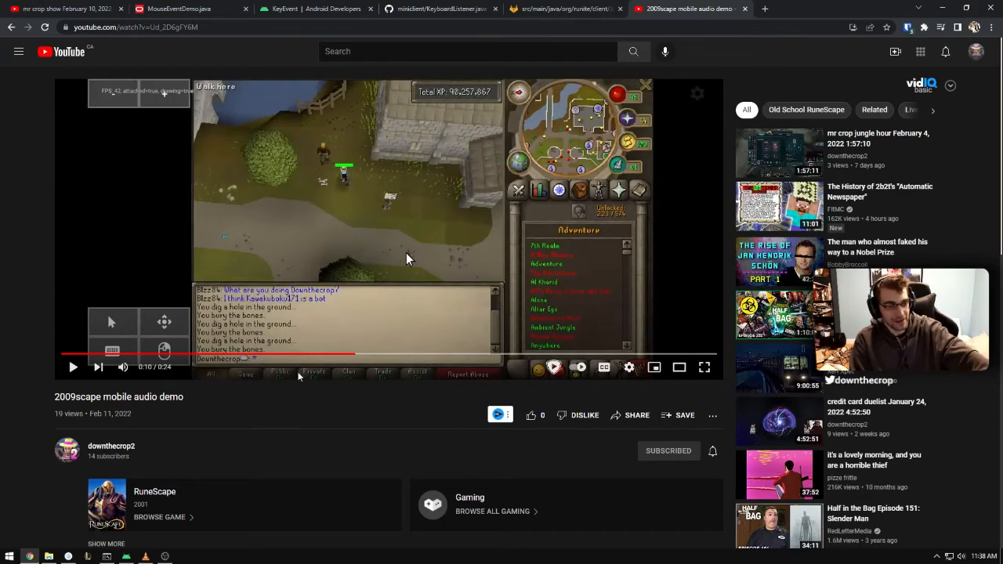
mouse_move(581, 444)
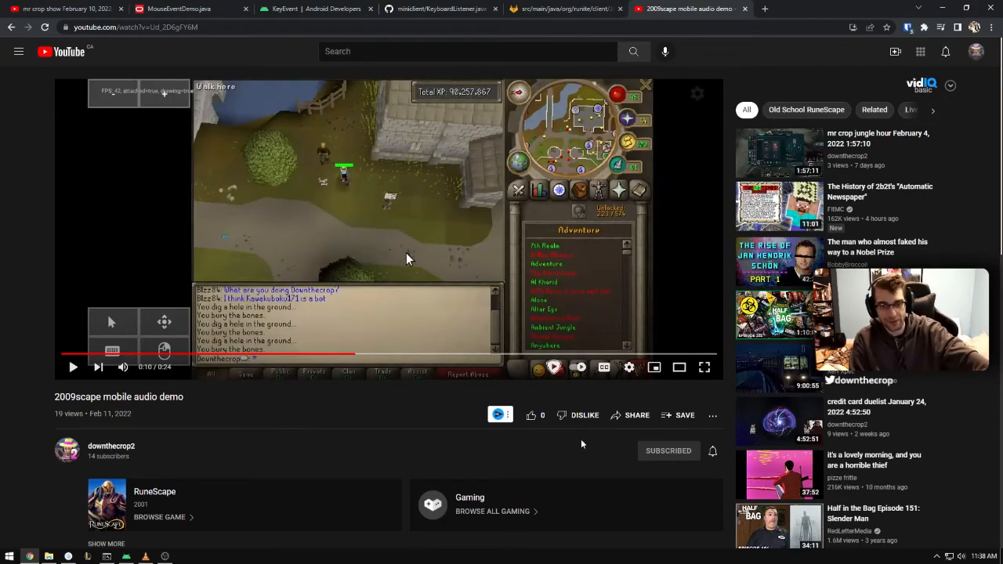
mouse_move(302, 394)
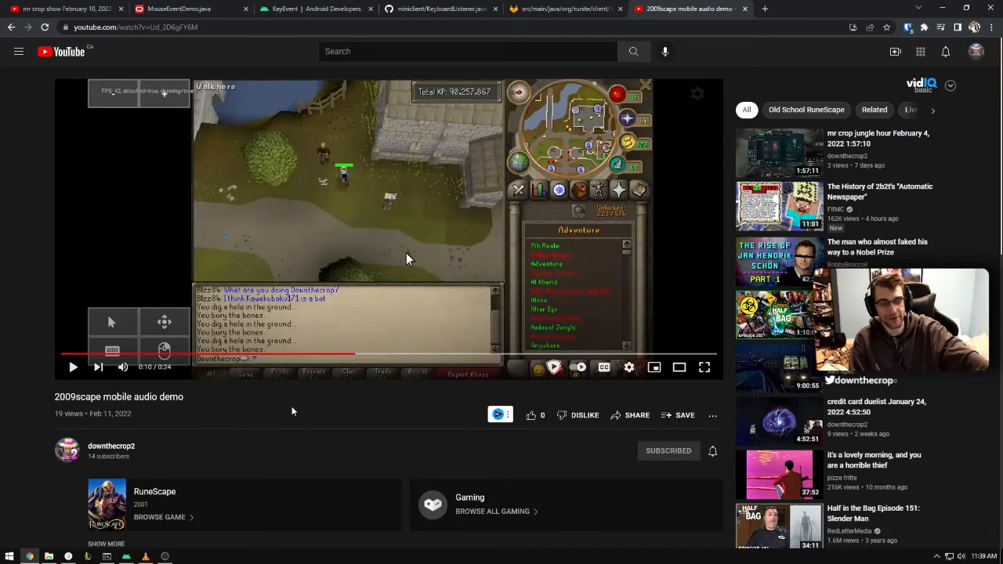
mouse_move(223, 387)
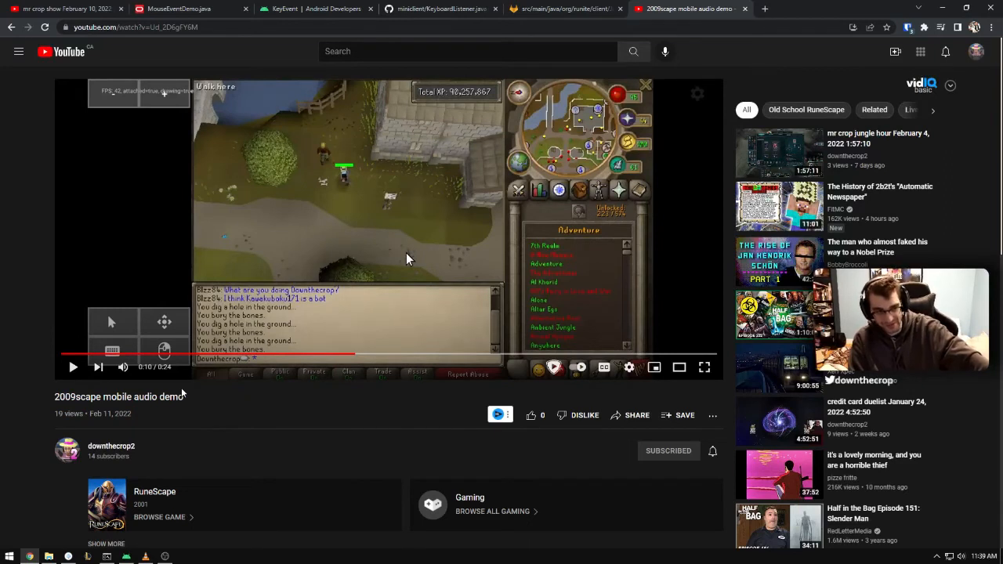
mouse_move(220, 397)
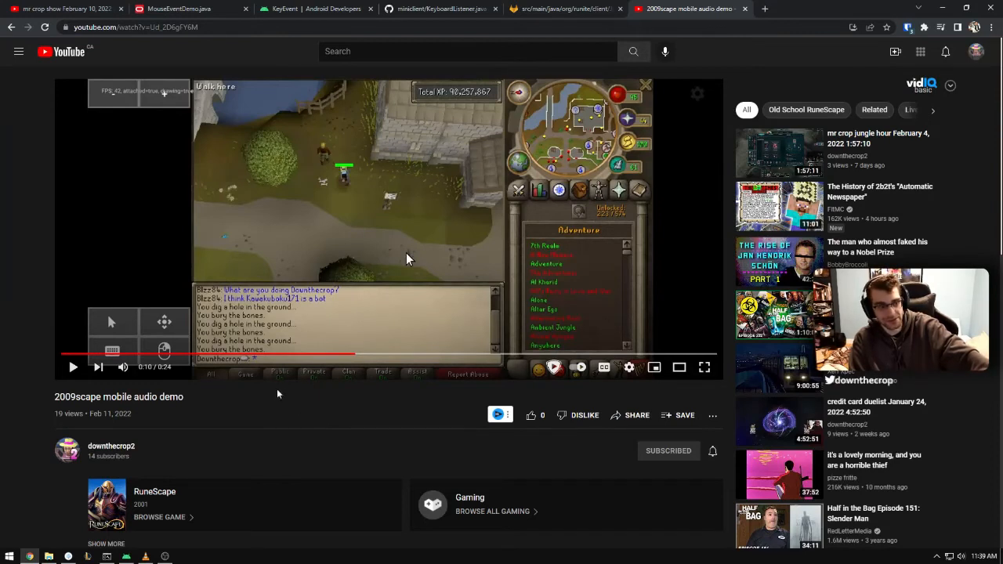
mouse_move(298, 357)
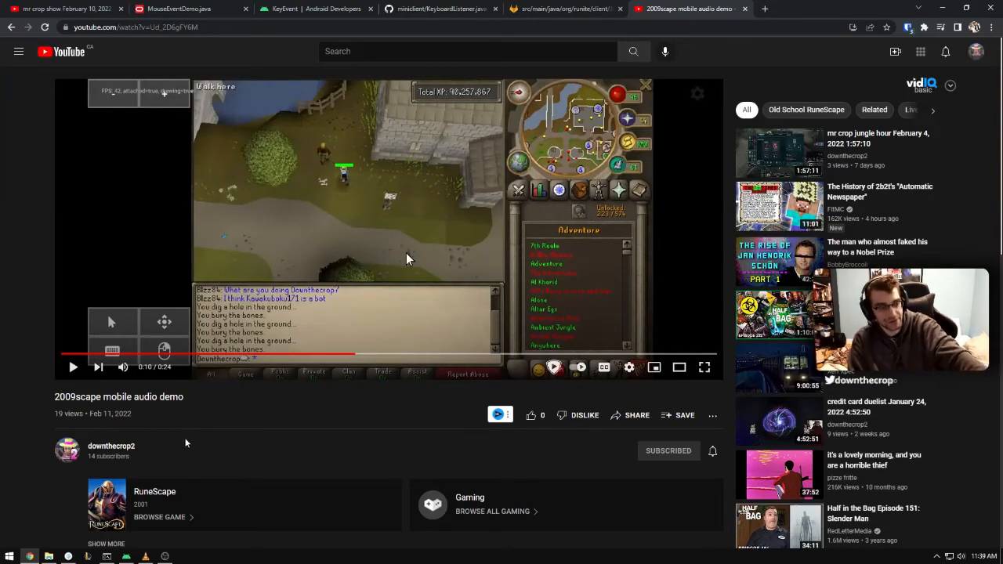
mouse_move(212, 399)
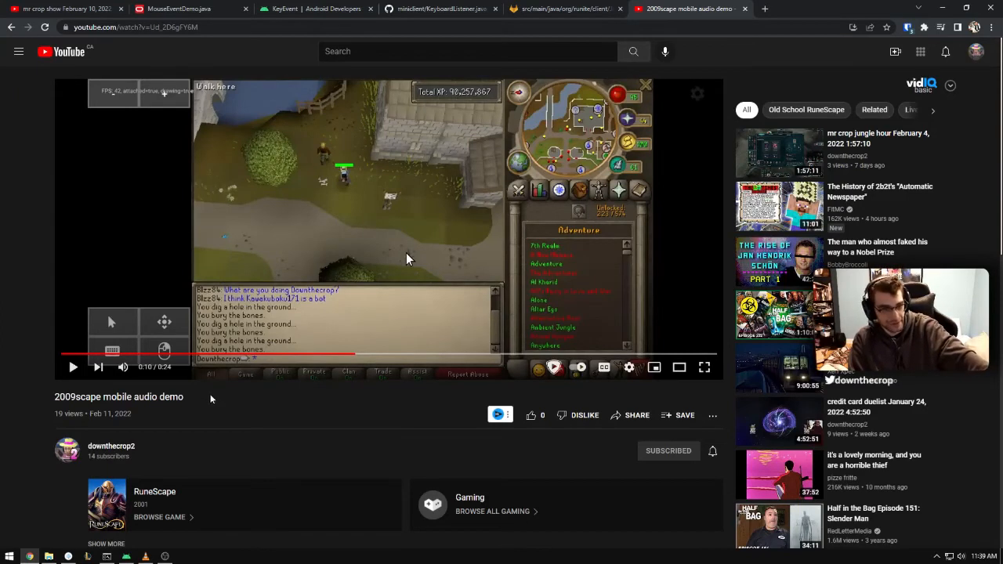